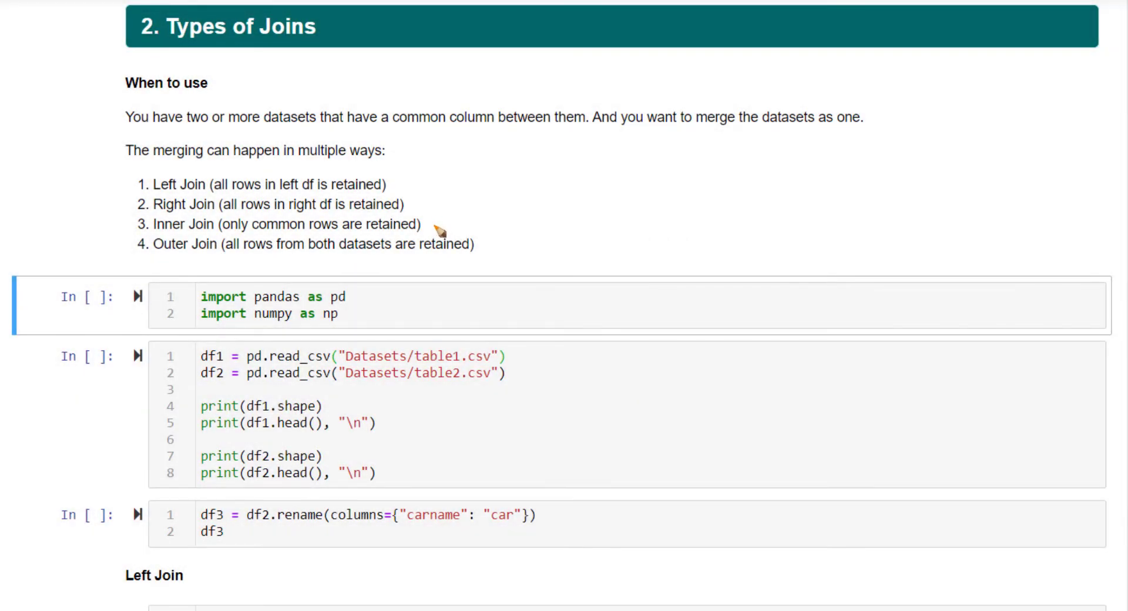
mouse_move(476, 222)
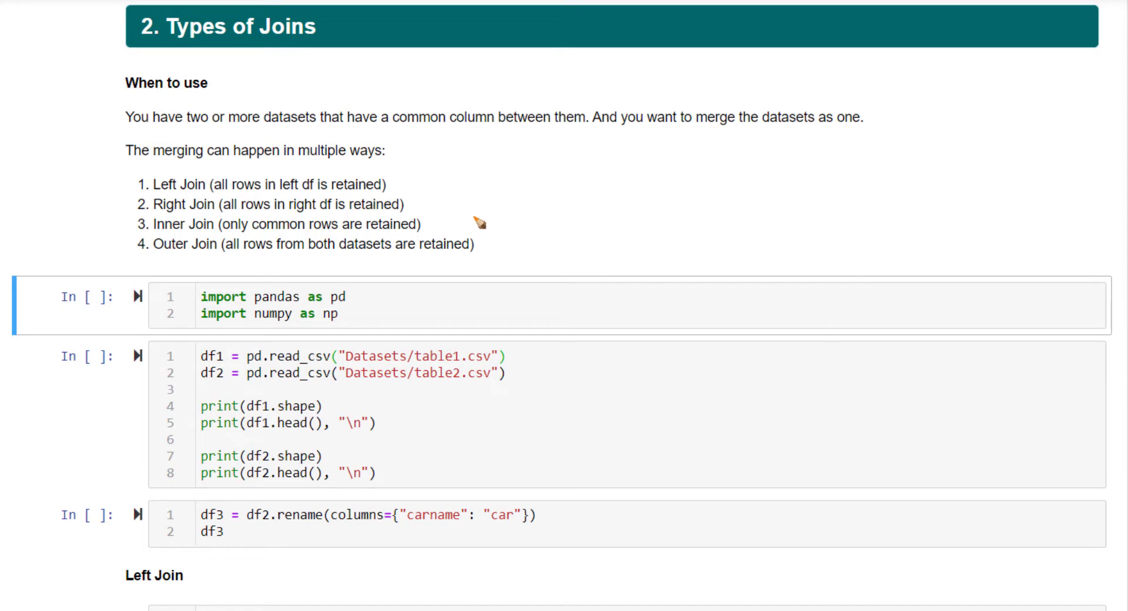
mouse_move(166, 187)
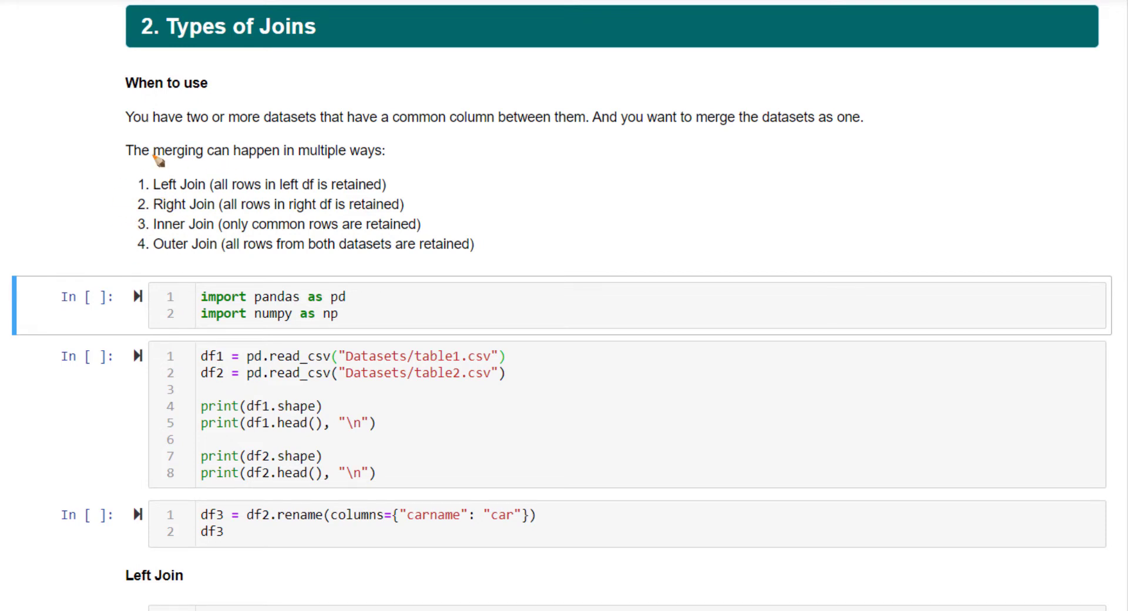
mouse_move(623, 158)
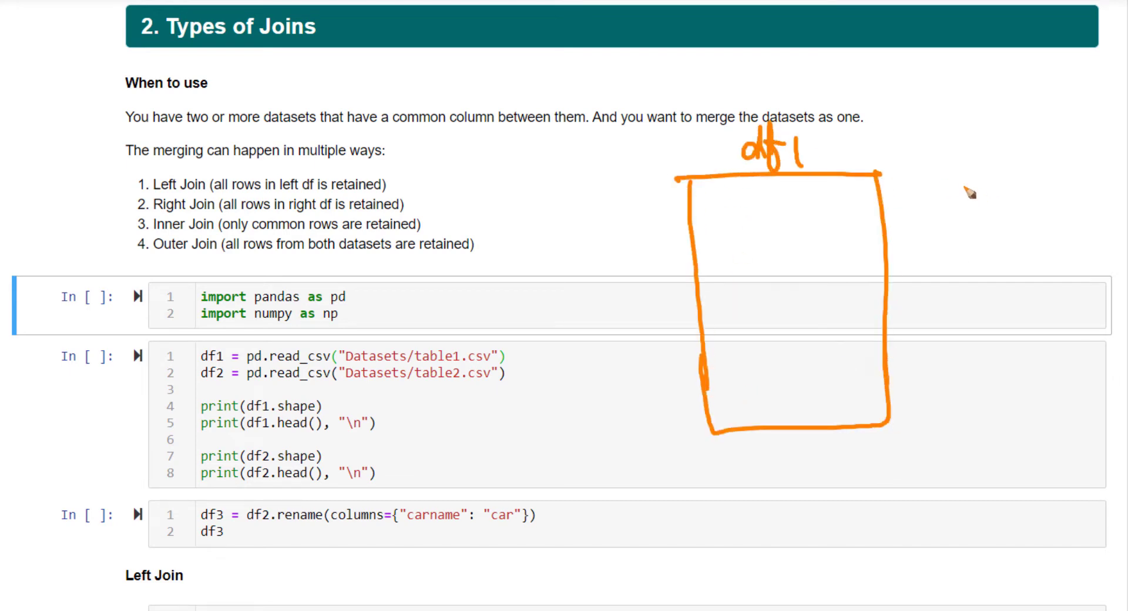
- Sketch df1/df2 boxes labelled pd.merge and mark the Inner Join line in the join list
drag(949, 180, 1079, 309)
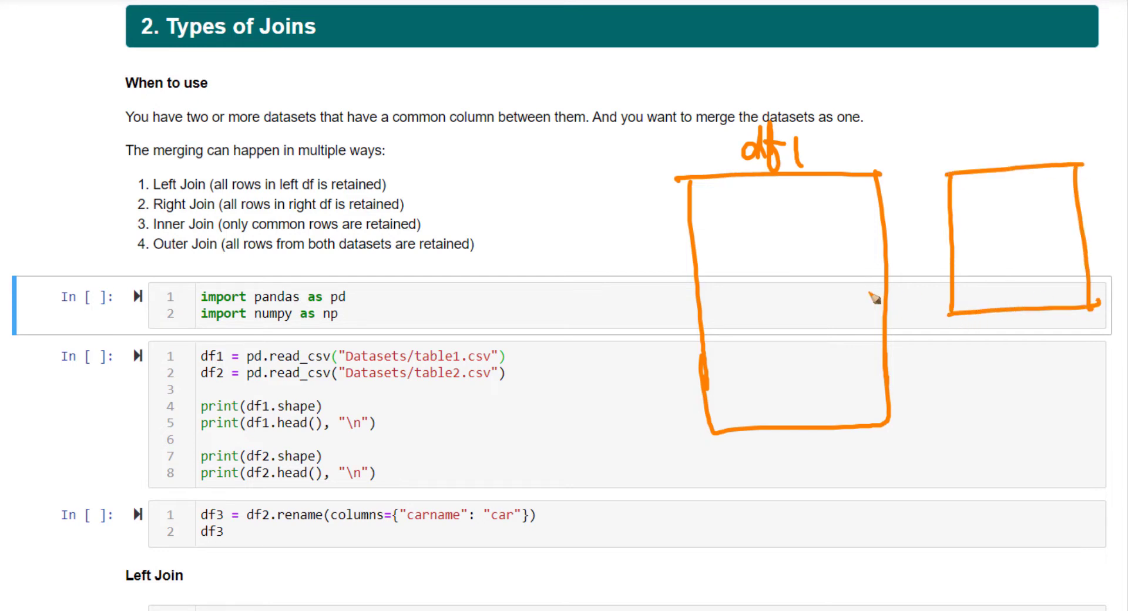
mouse_move(809, 301)
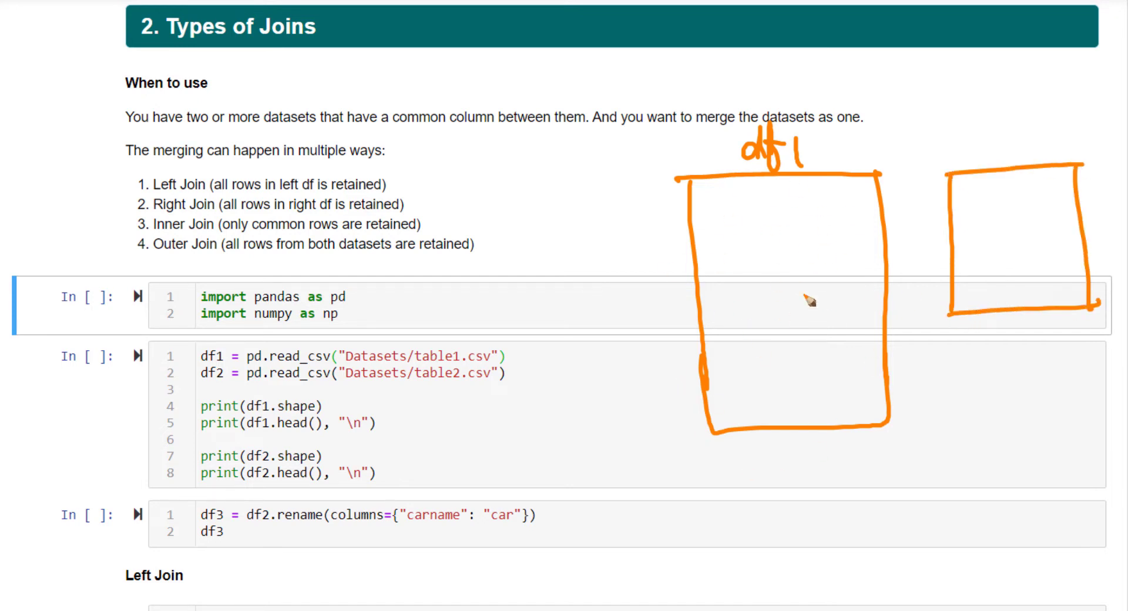
mouse_move(972, 287)
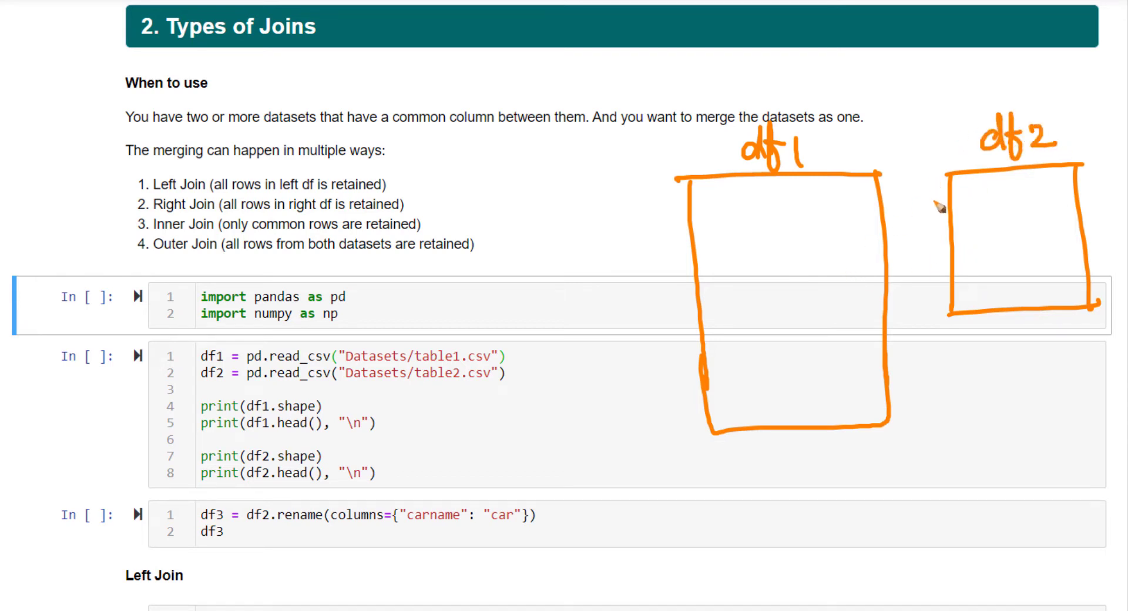
mouse_move(733, 139)
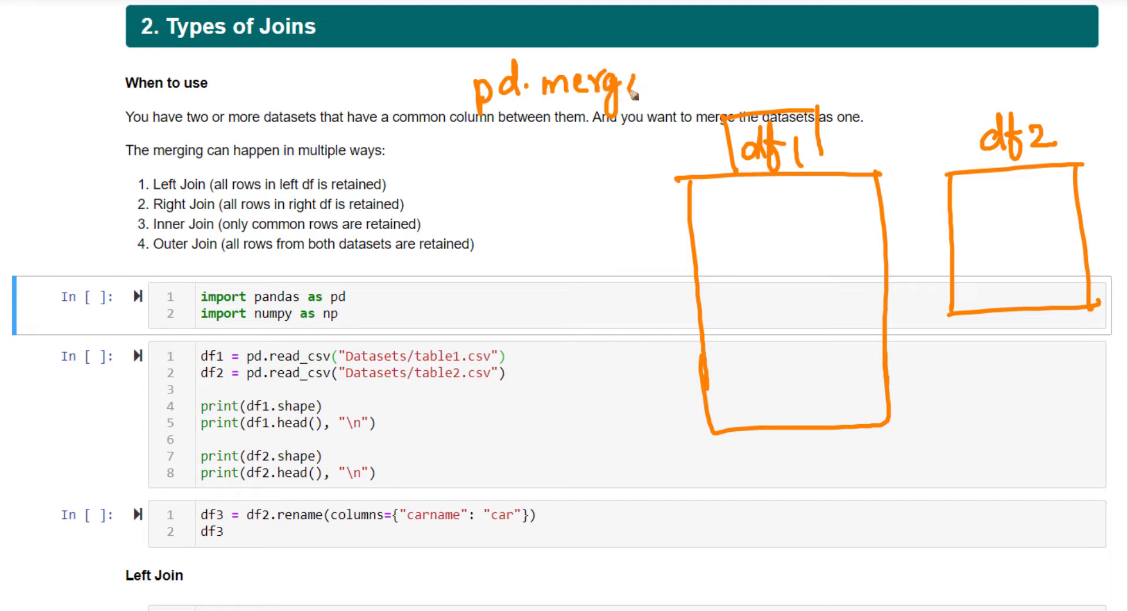
drag(626, 94, 684, 82)
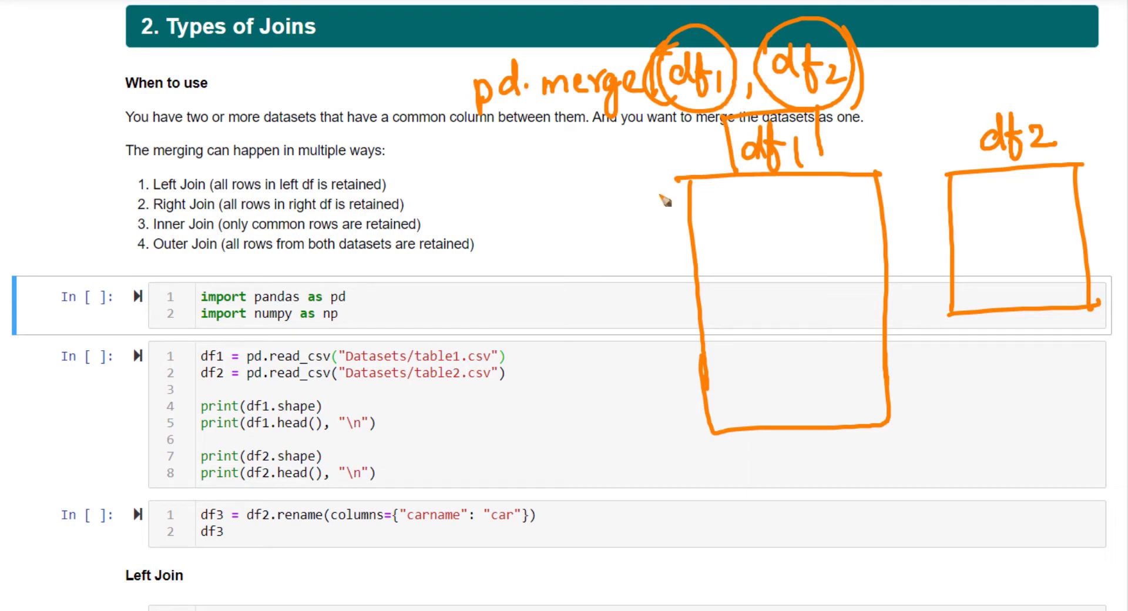
mouse_move(655, 209)
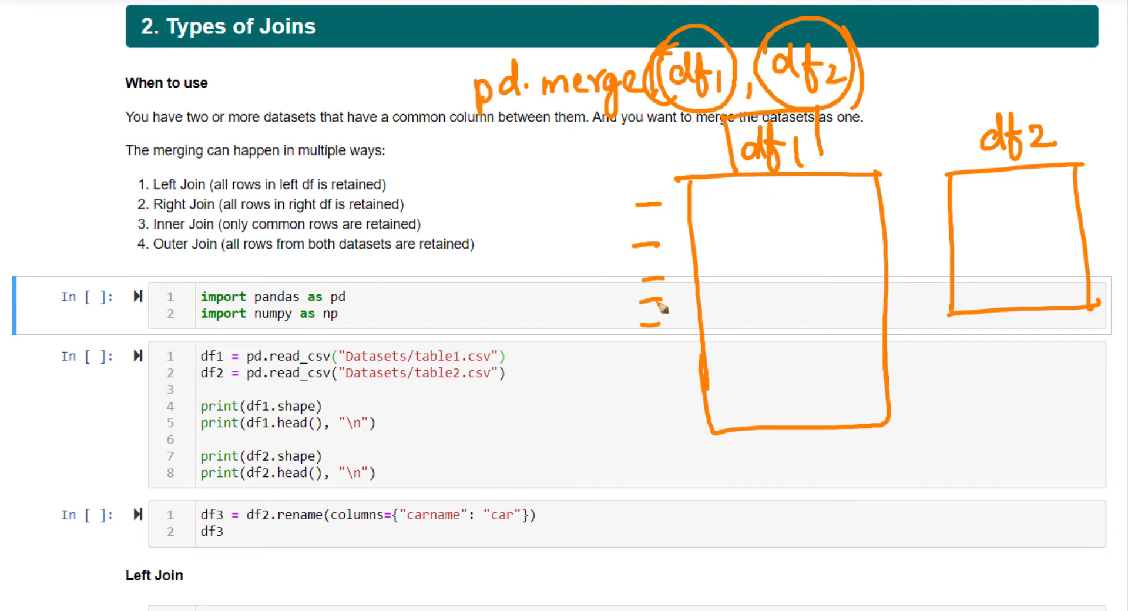
mouse_move(439, 85)
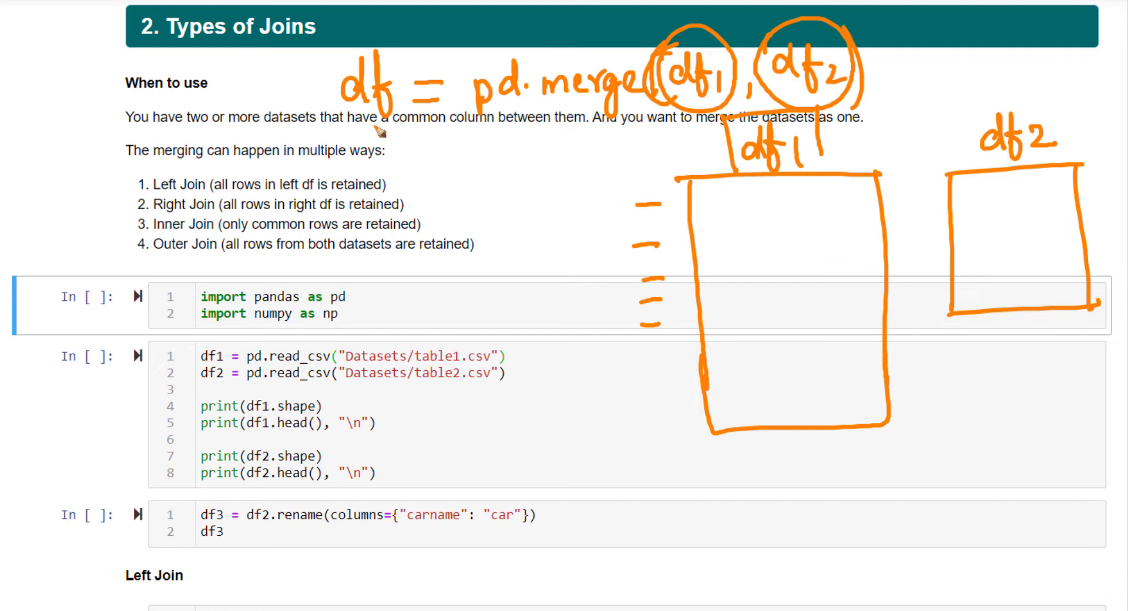
mouse_move(719, 71)
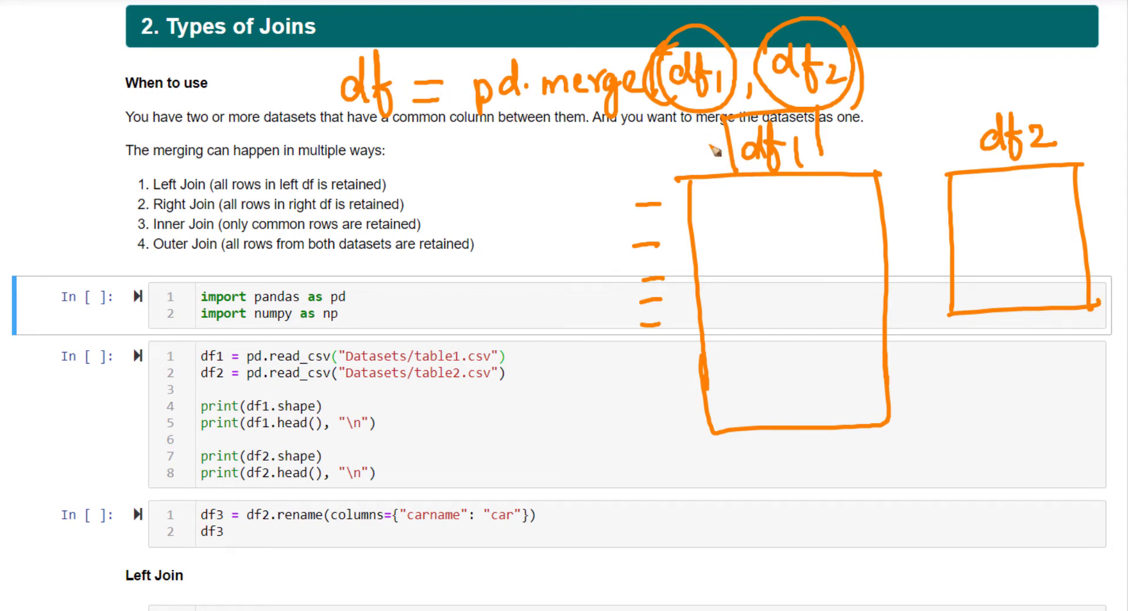
mouse_move(719, 137)
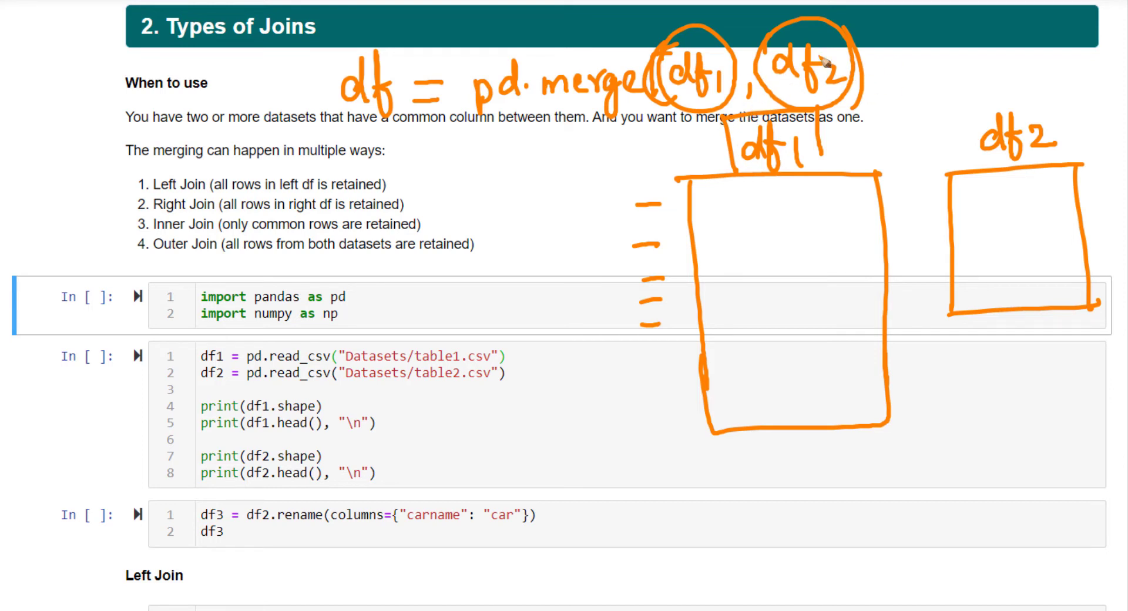
mouse_move(928, 112)
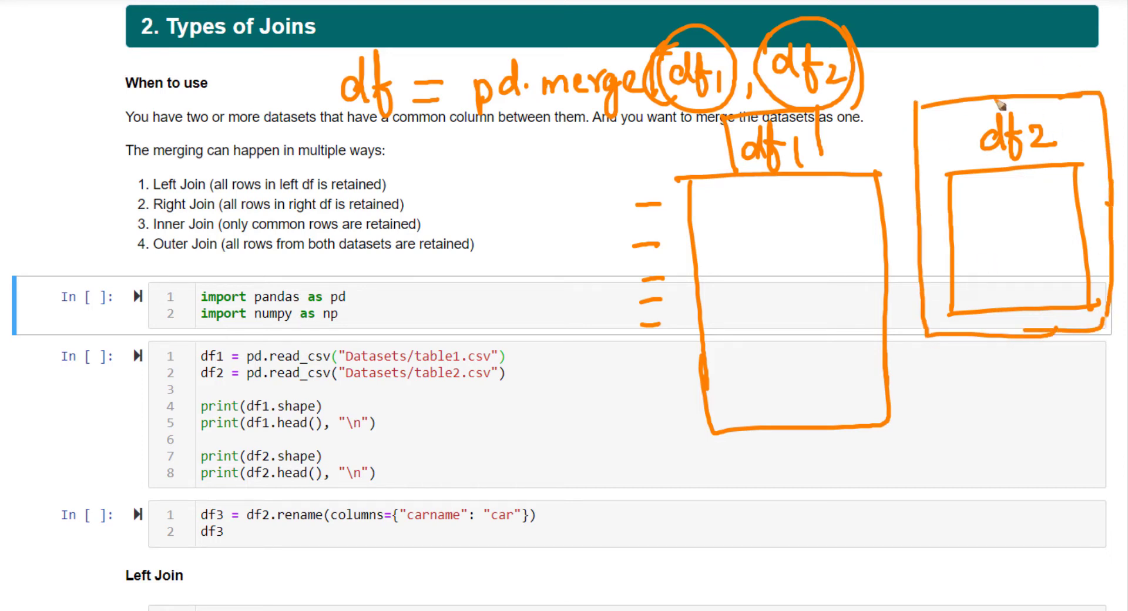
mouse_move(569, 122)
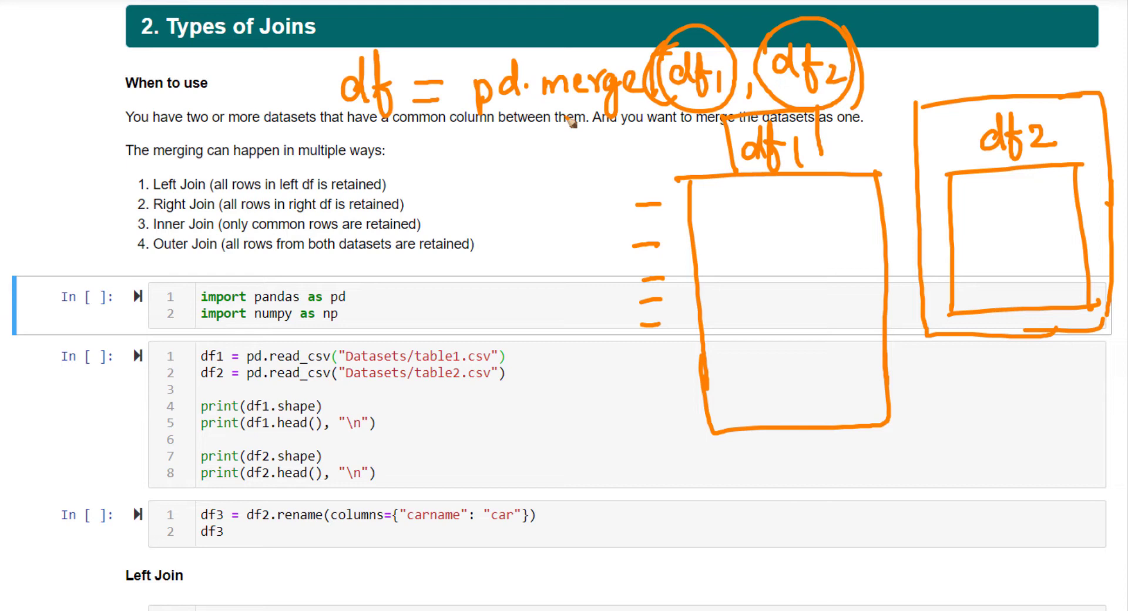
mouse_move(410, 91)
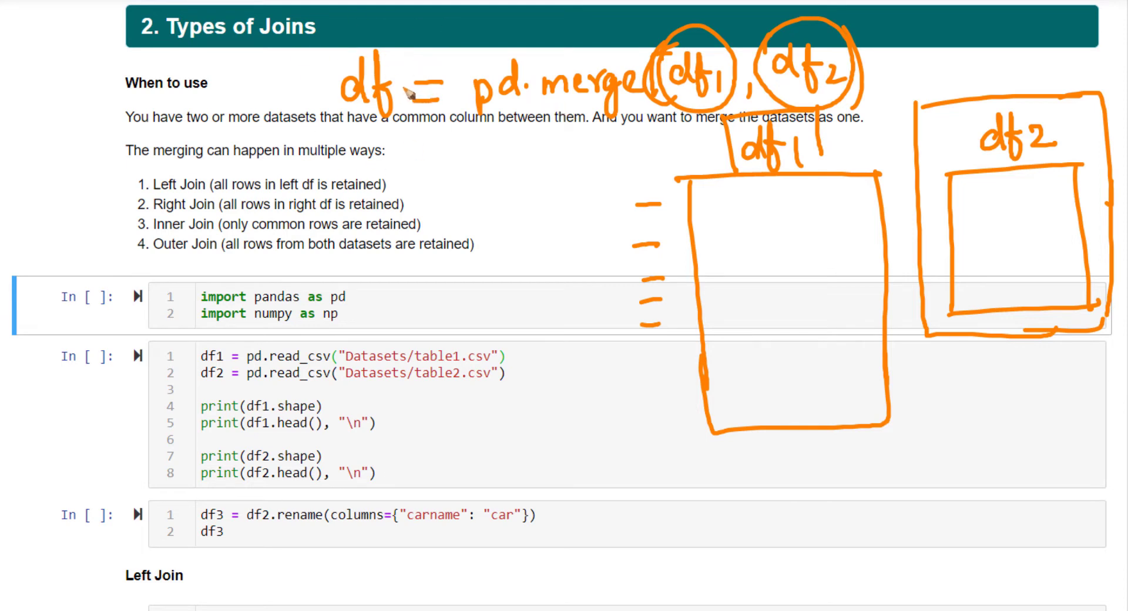
drag(431, 227, 467, 209)
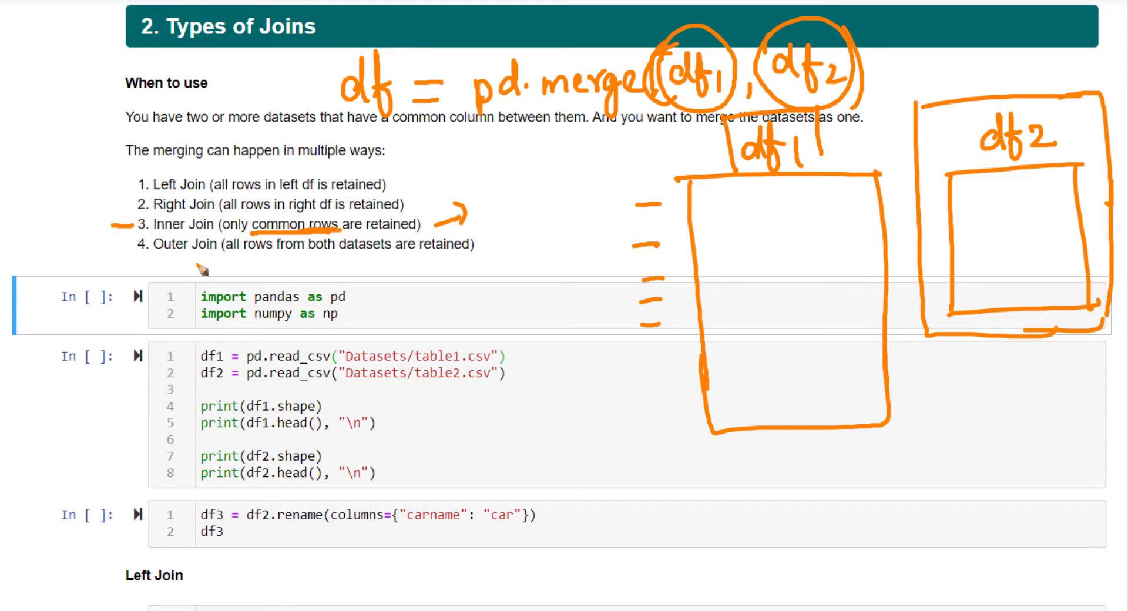
mouse_move(213, 262)
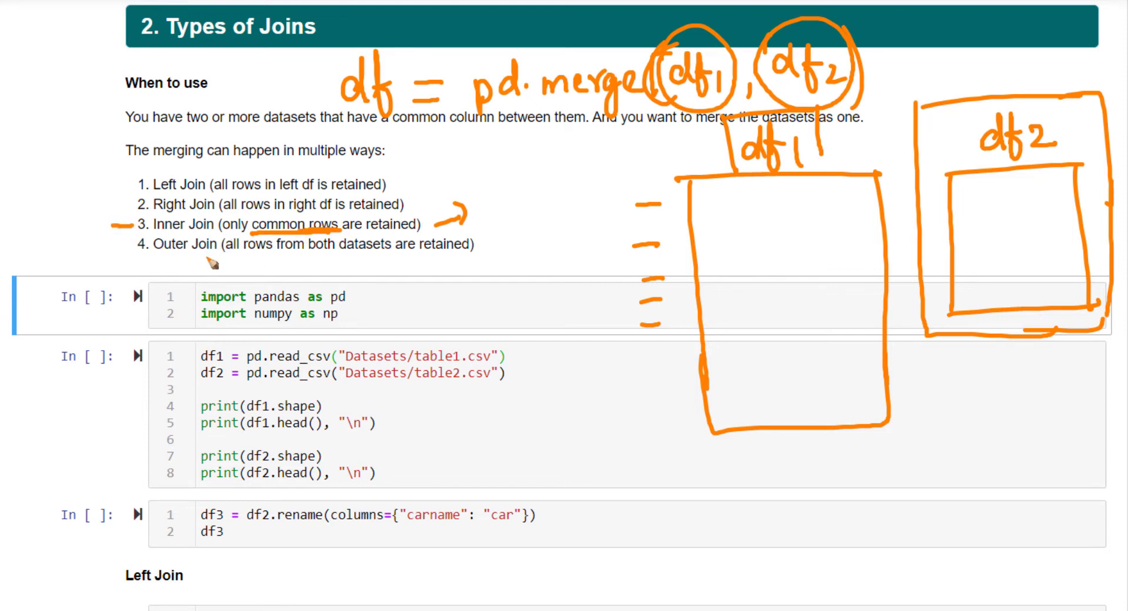
mouse_move(766, 156)
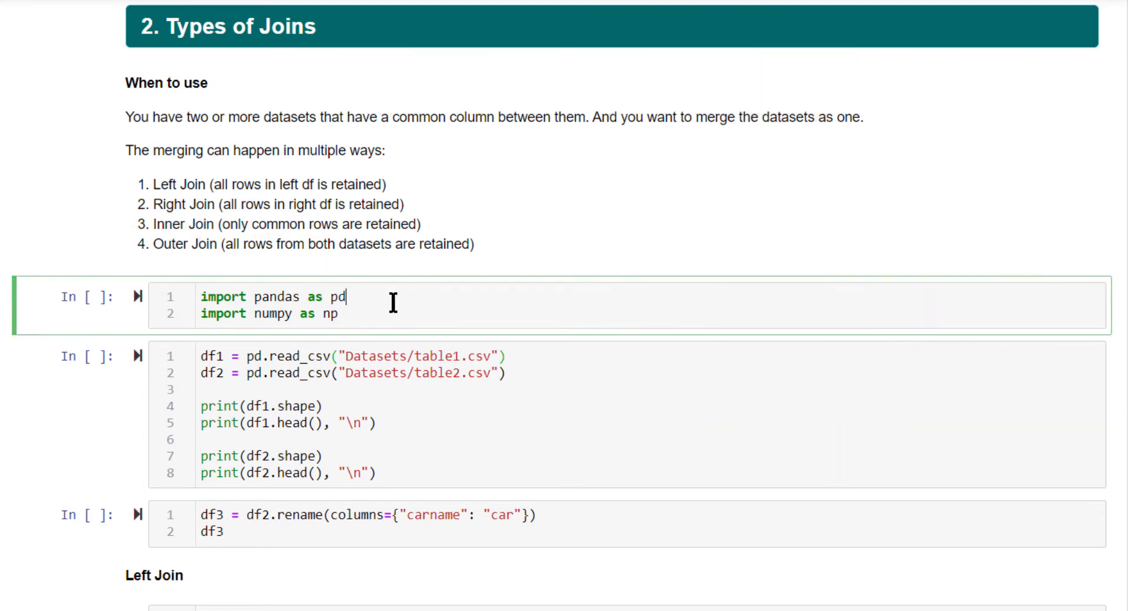
- Run the imports and table-loading cells, then the rename step producing df3 with a car column
key(shift+enter)
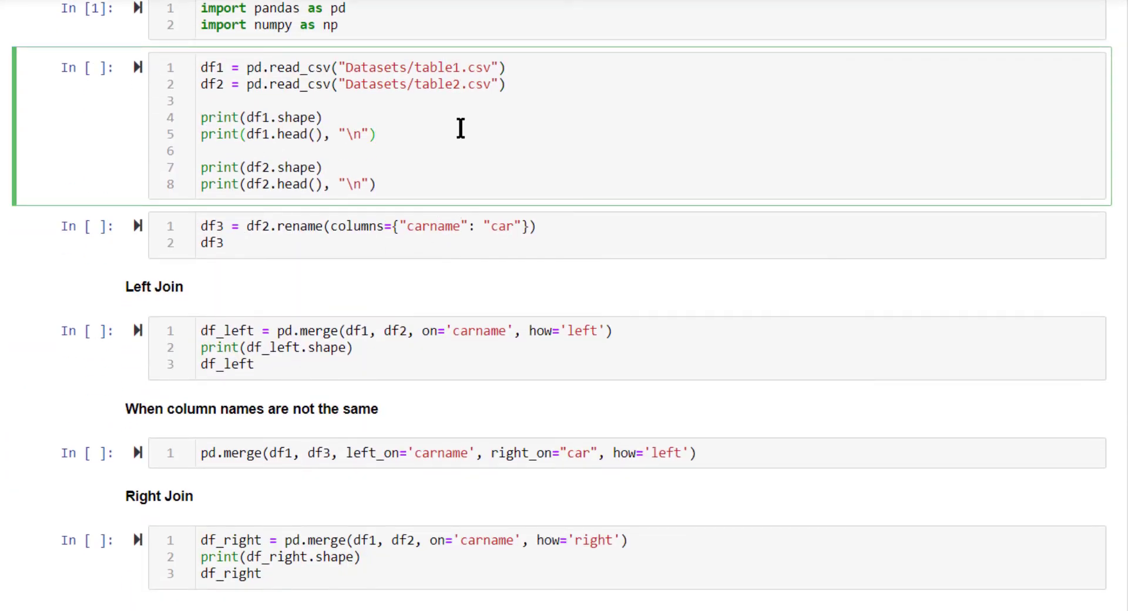
key(shift+enter)
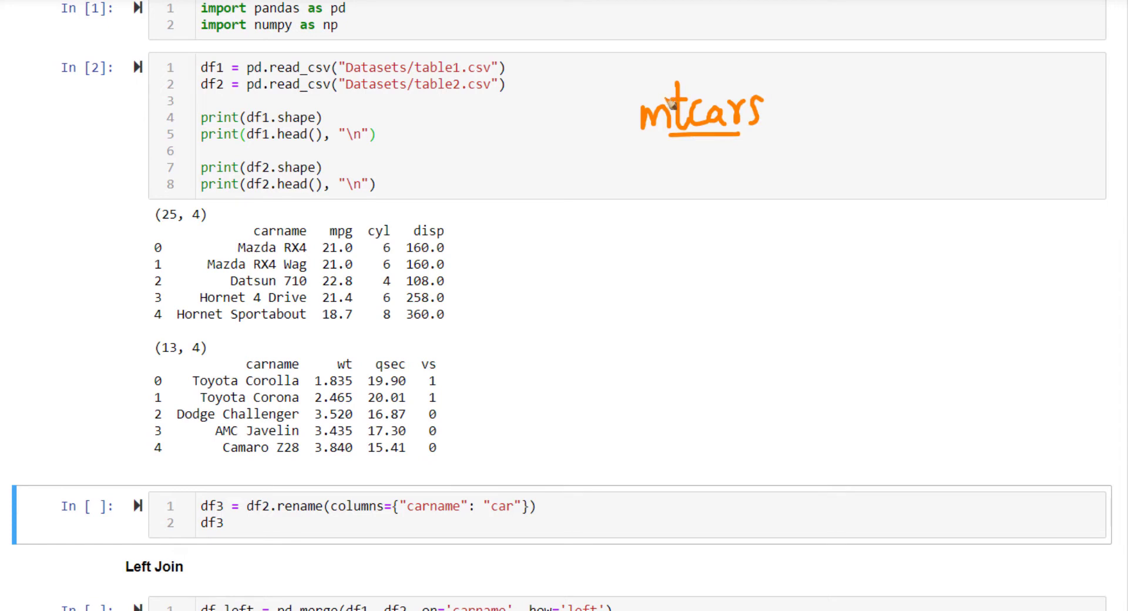
mouse_move(601, 142)
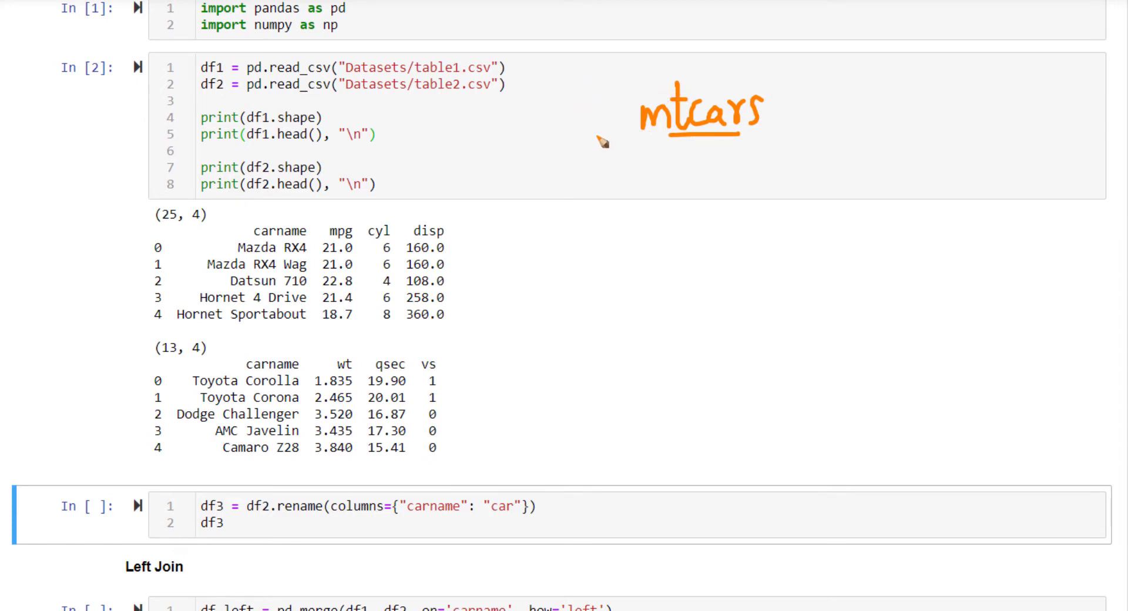
mouse_move(483, 202)
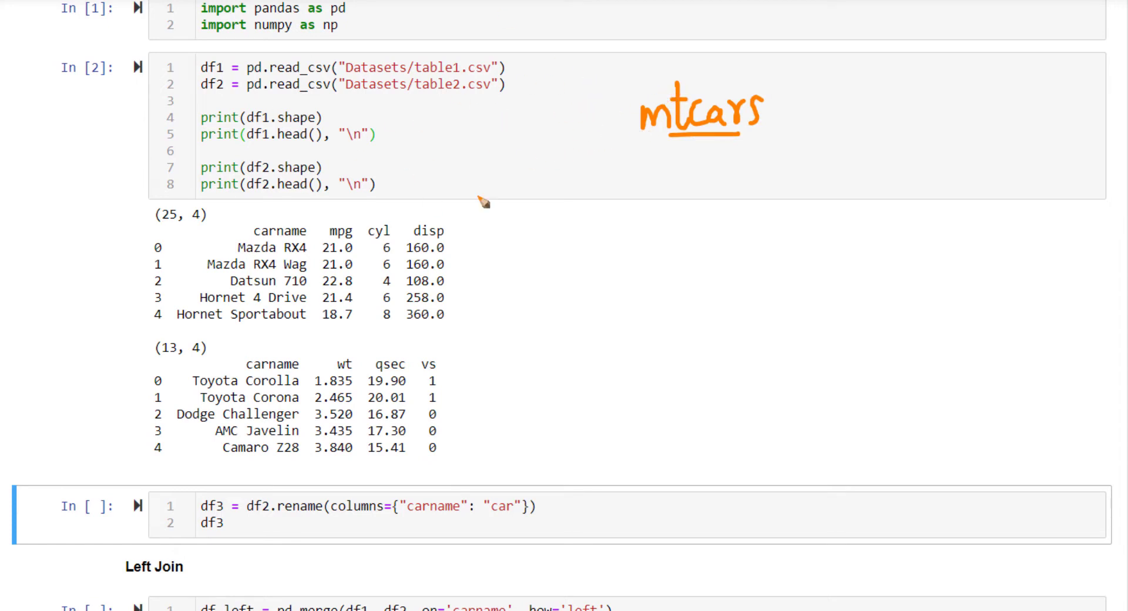
mouse_move(224, 212)
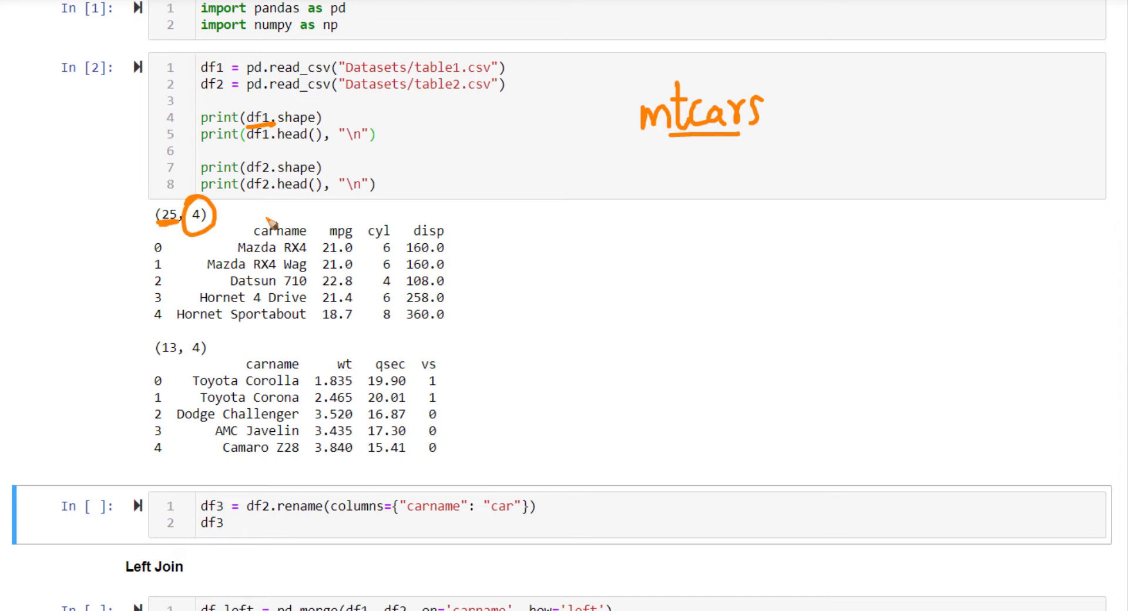
mouse_move(255, 246)
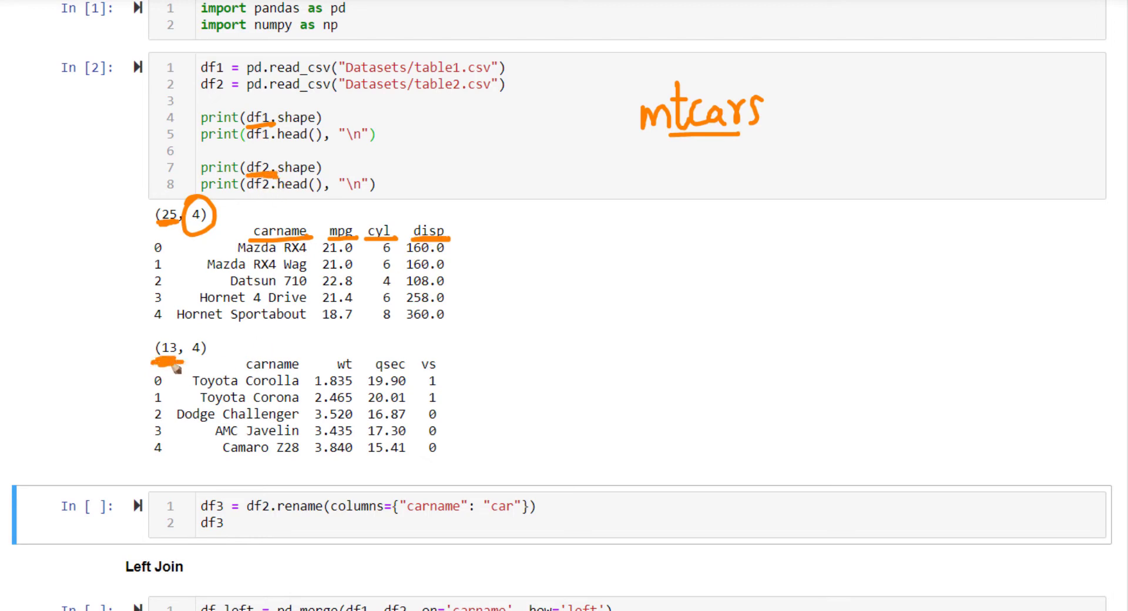
mouse_move(180, 291)
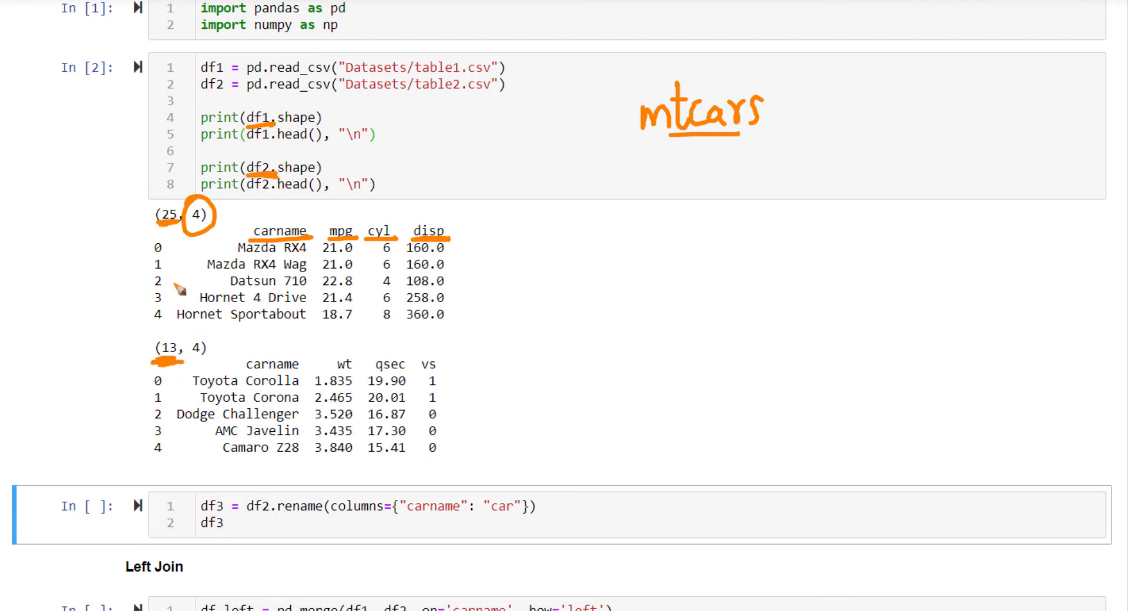
mouse_move(192, 273)
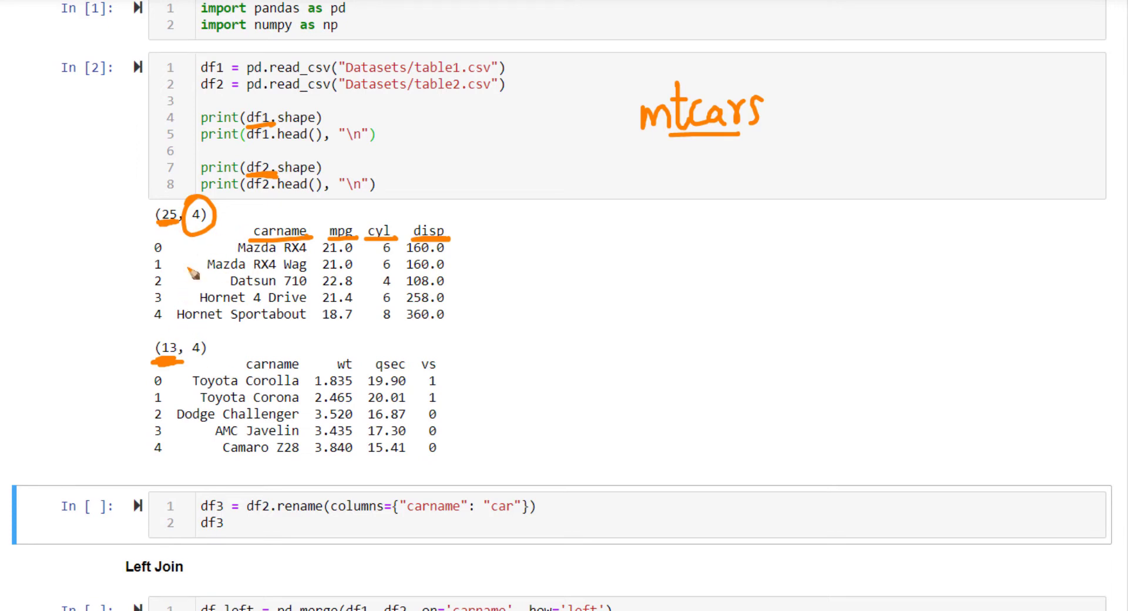
mouse_move(259, 259)
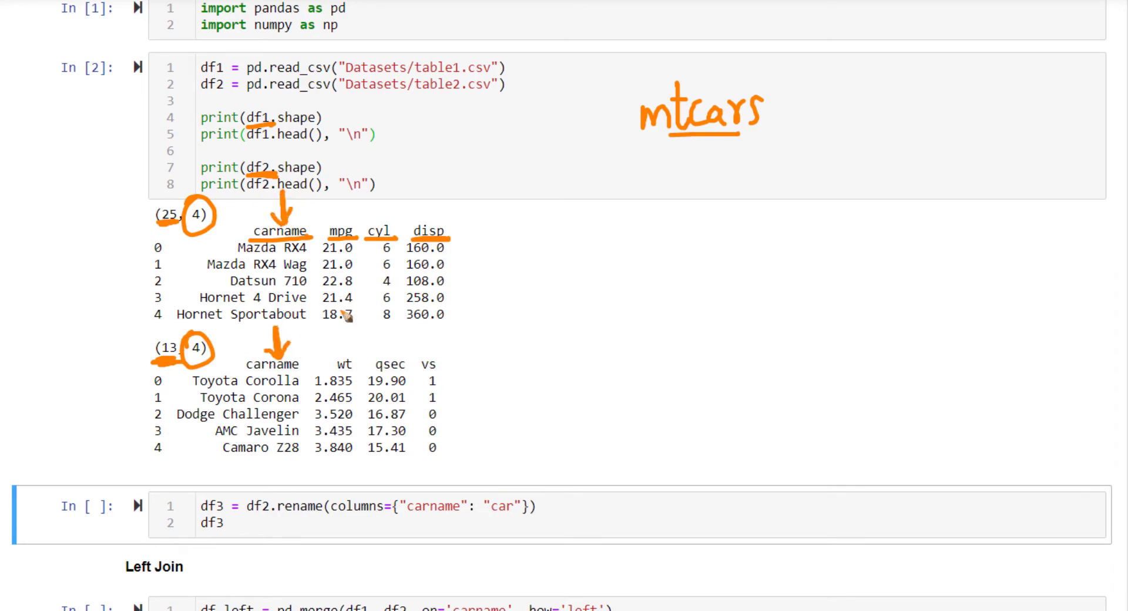
mouse_move(363, 341)
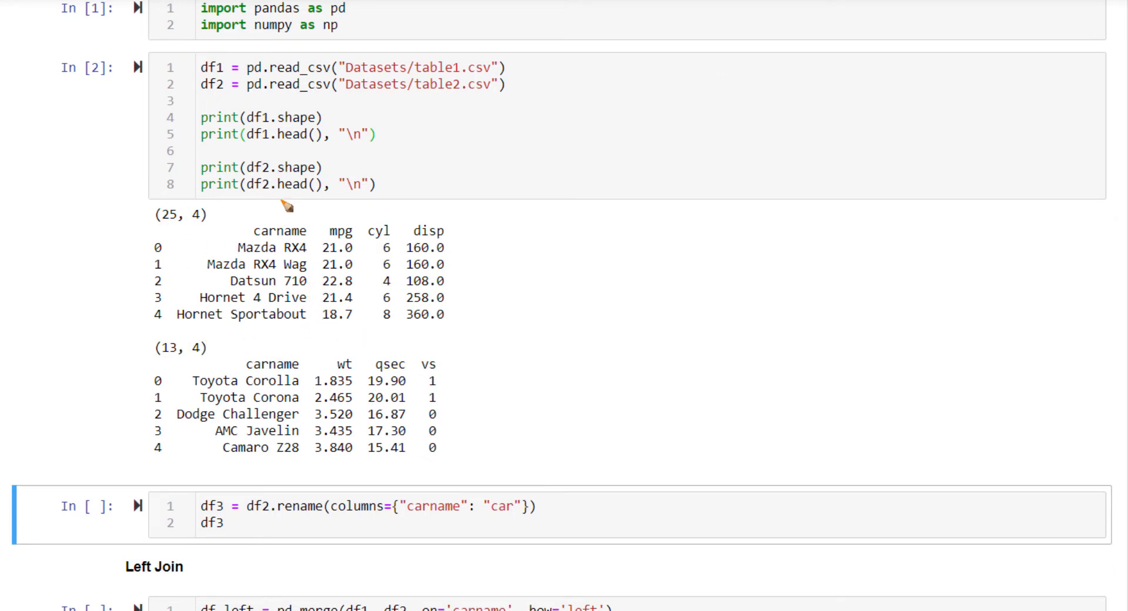
mouse_move(301, 389)
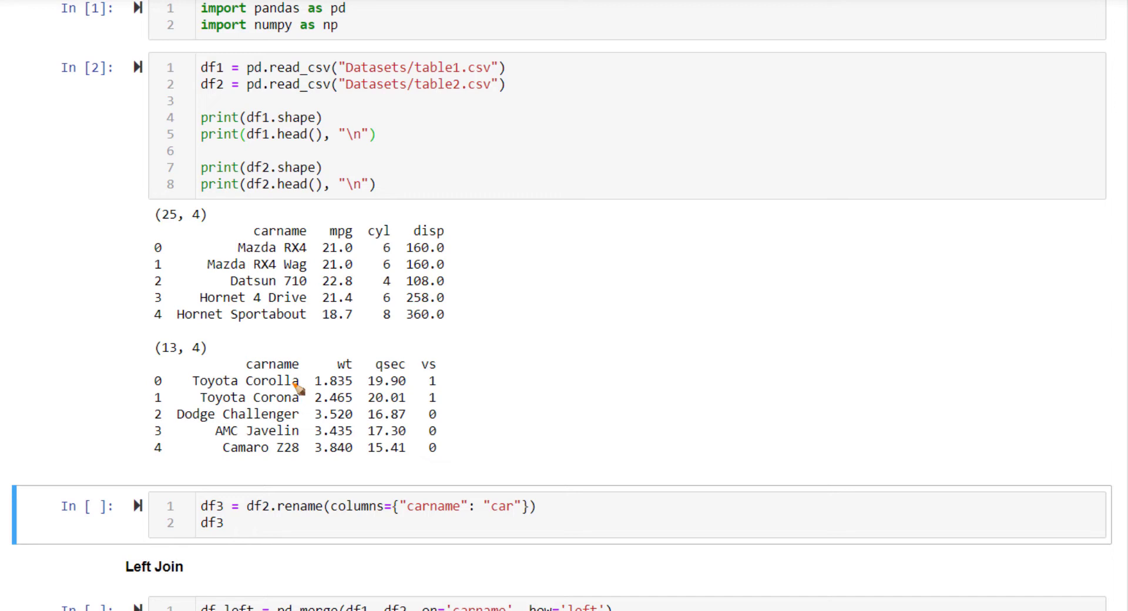
mouse_move(271, 521)
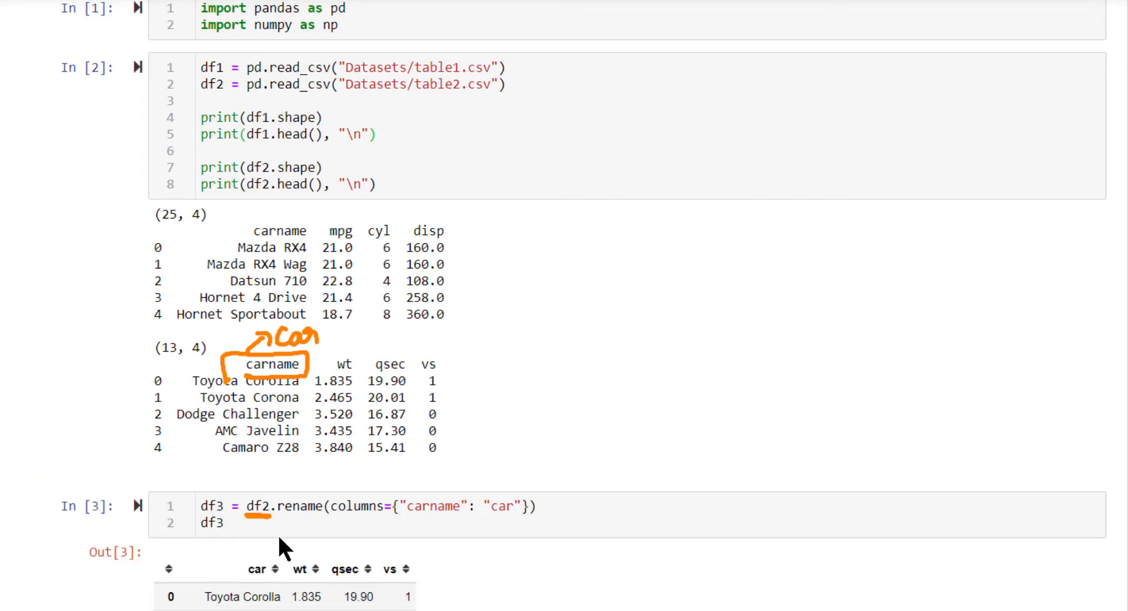
scroll(down, 3)
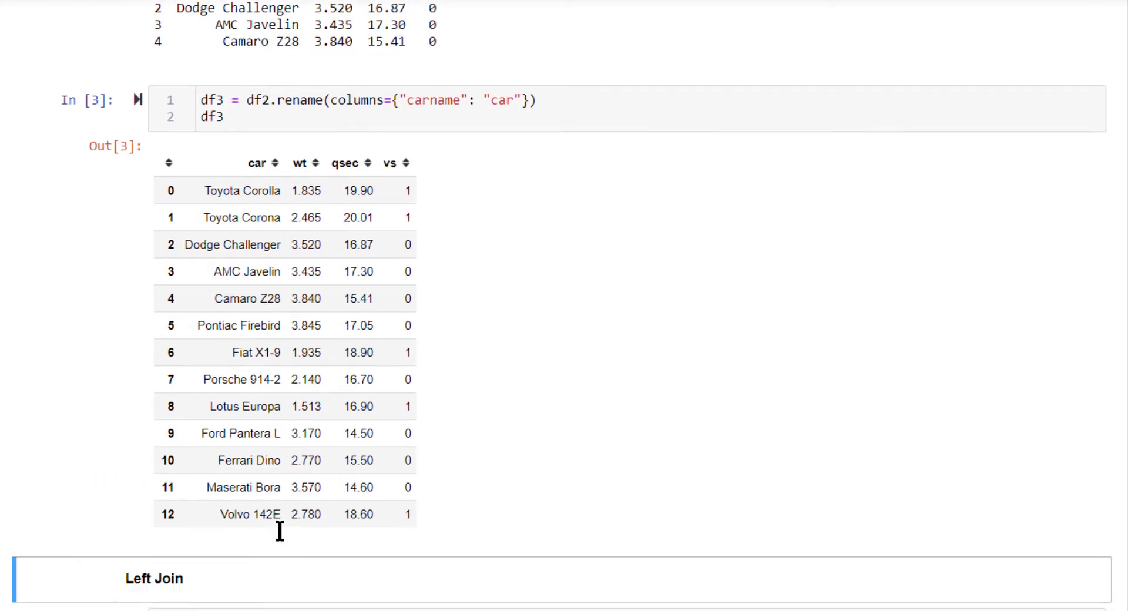
scroll(down, 3)
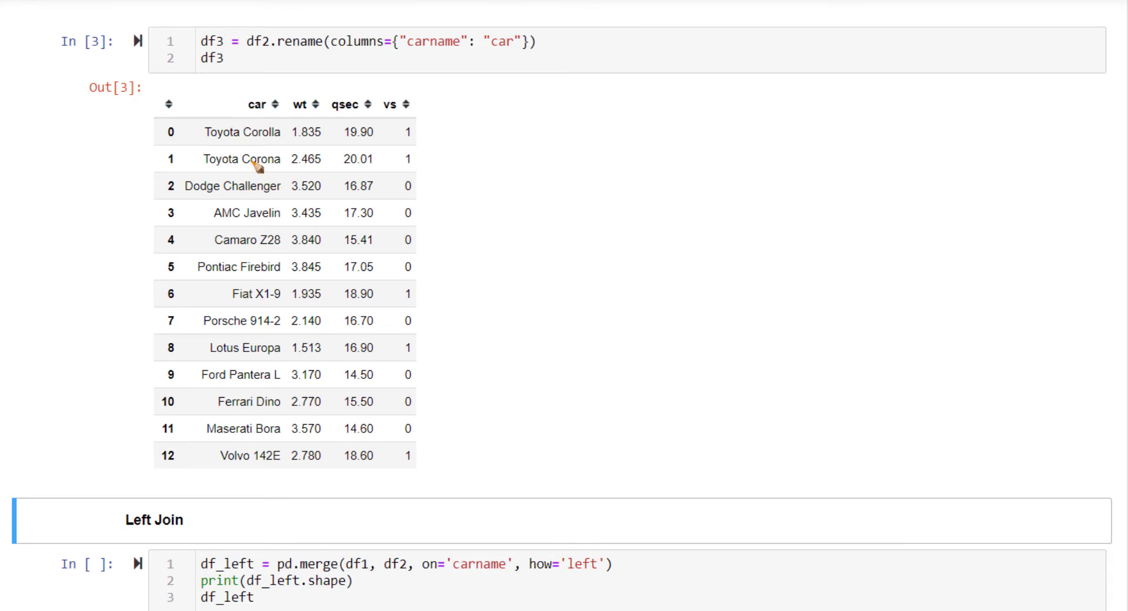
- Review the left join on carname: shape (25, 7) with NaN for unmatched df2 rows
scroll(down, 3)
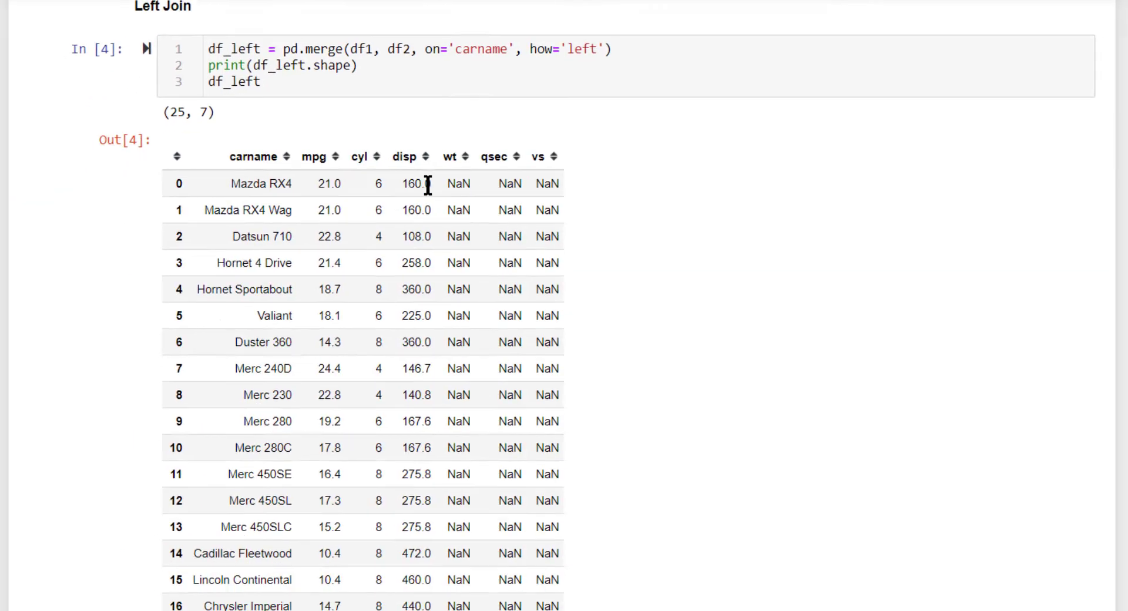
scroll(down, 3)
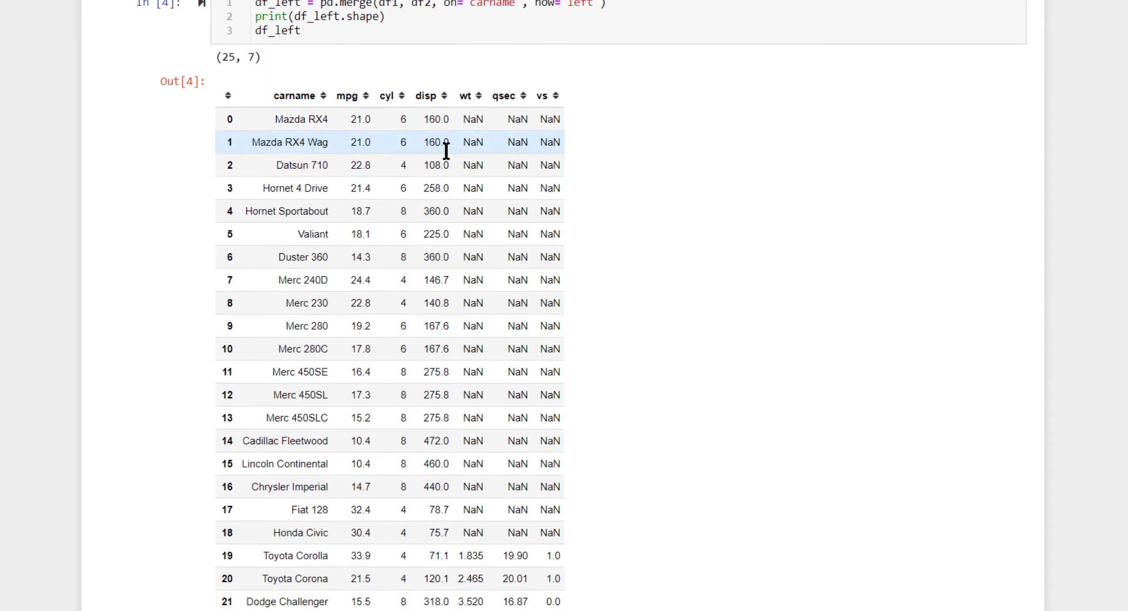
scroll(down, 3)
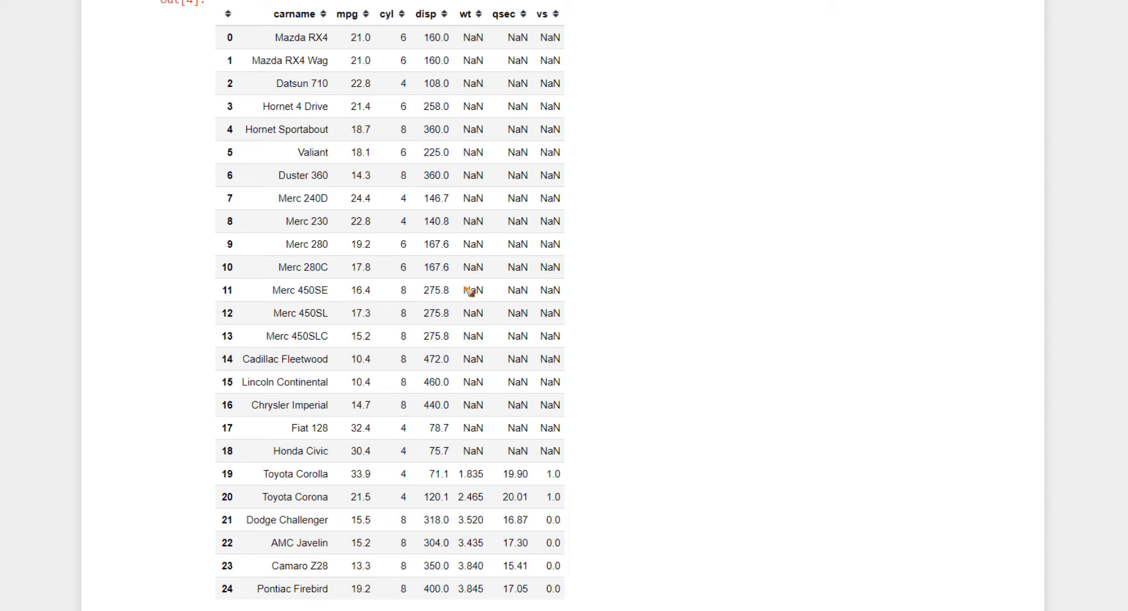
mouse_move(431, 321)
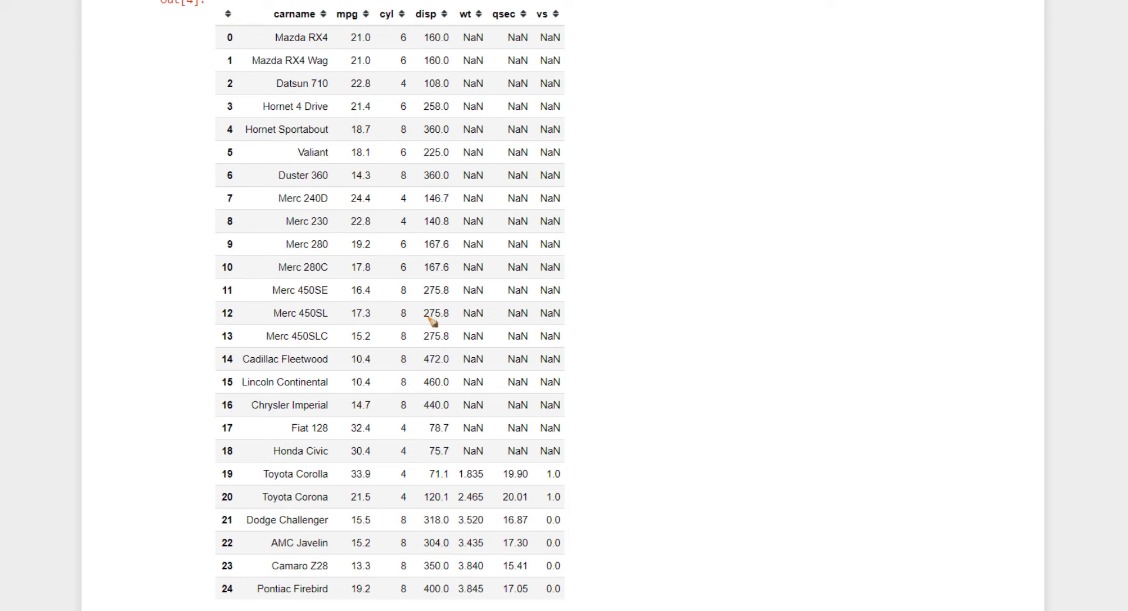
drag(457, 24, 458, 291)
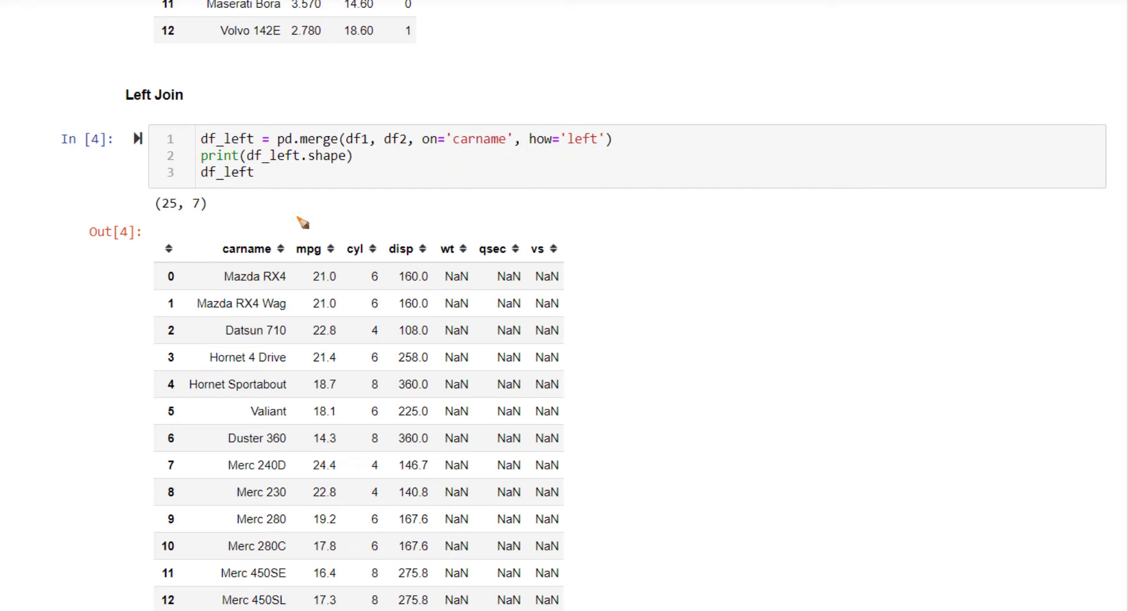
scroll(down, 3)
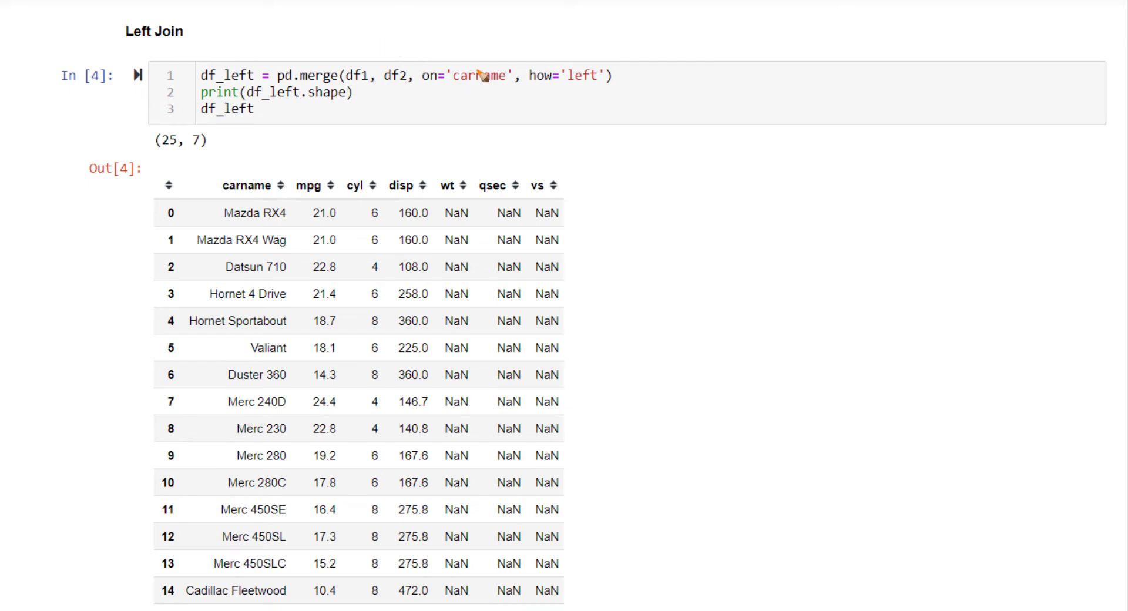
- Run the df1-df3 left merge with left_on='carname', right_on='car', keeping both name columns
scroll(down, 3)
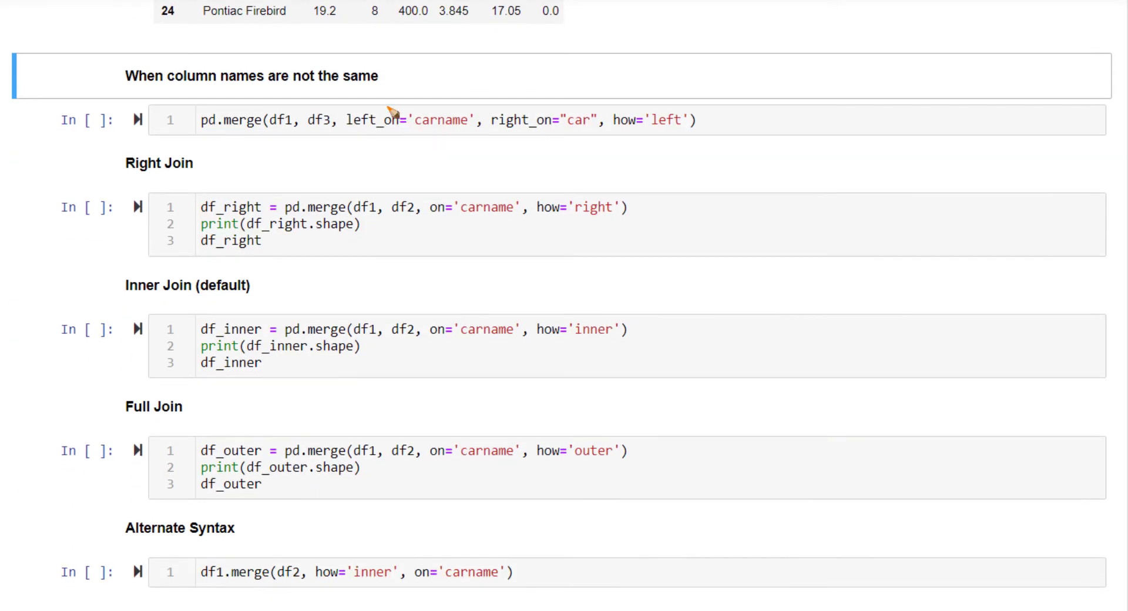
mouse_move(375, 138)
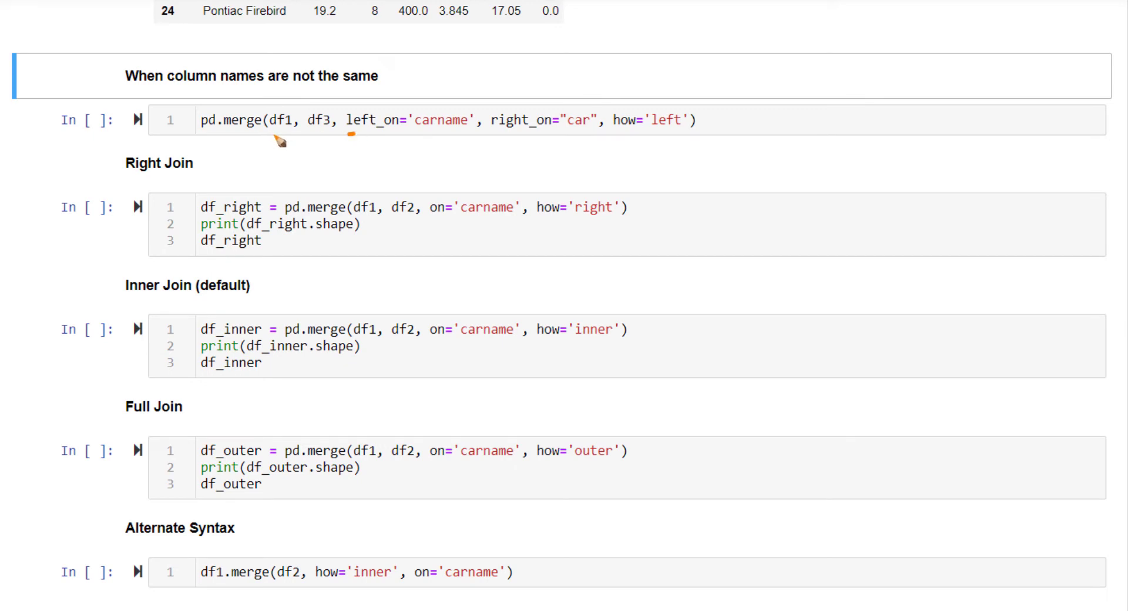
drag(267, 135, 403, 135)
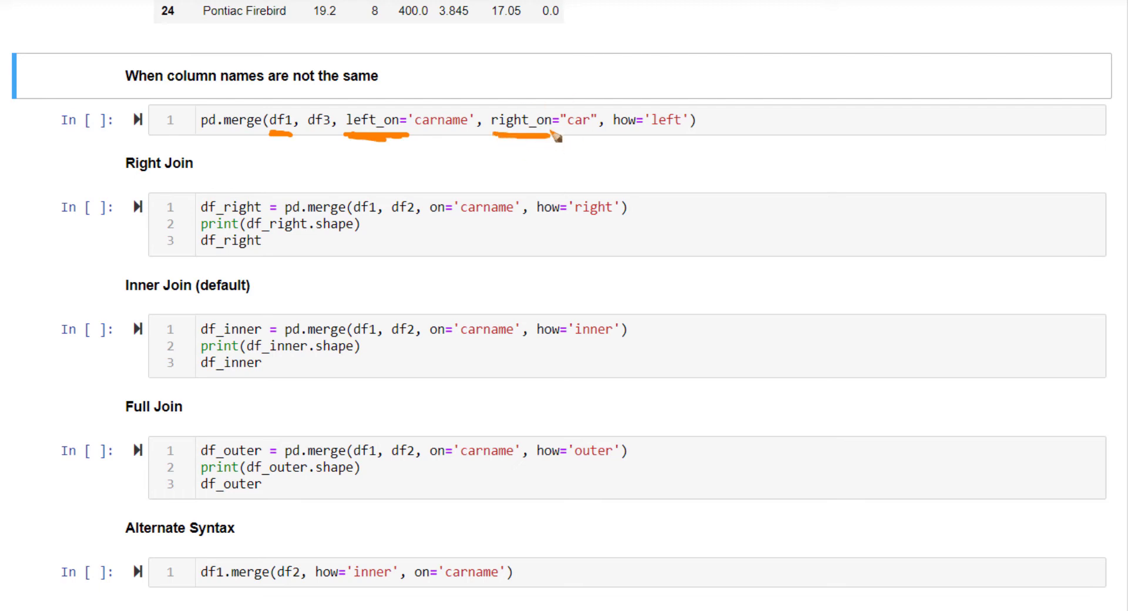
click(529, 120)
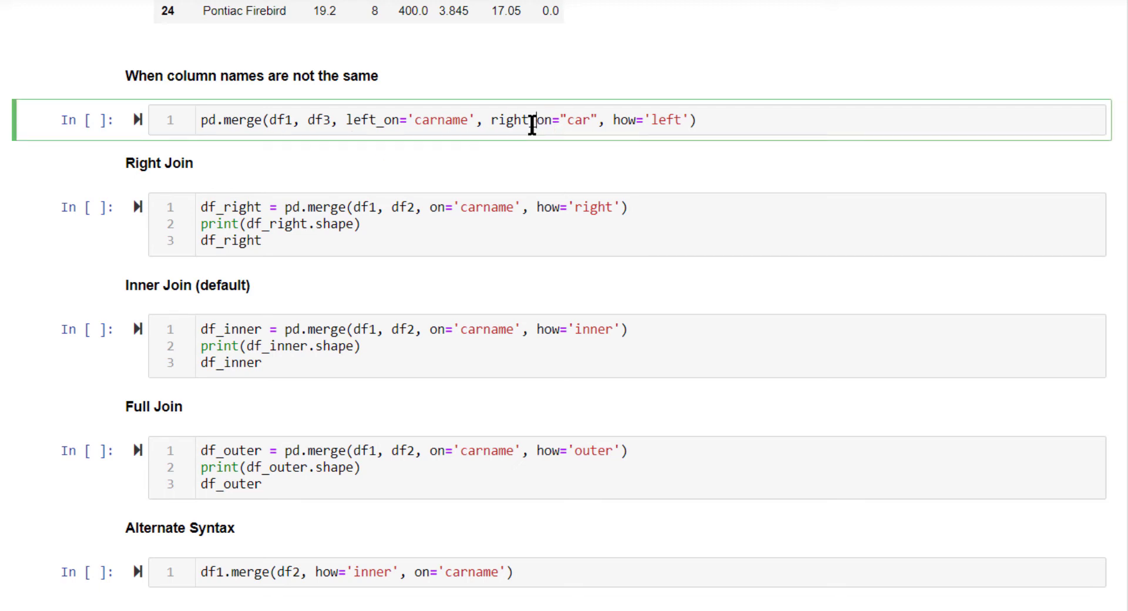
key(Shift+Enter)
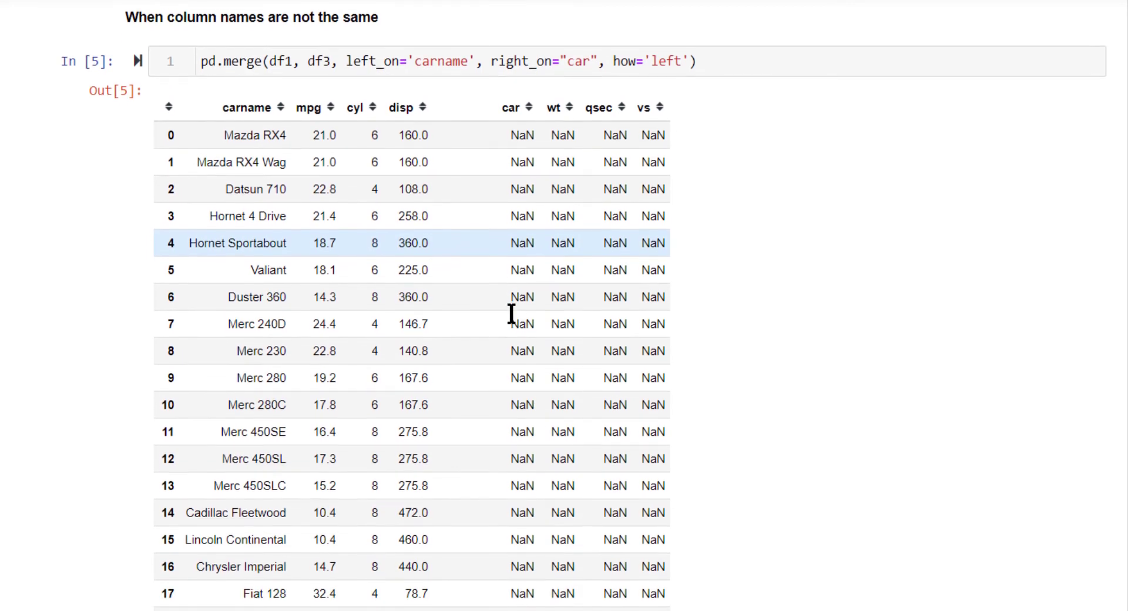
scroll(down, 3)
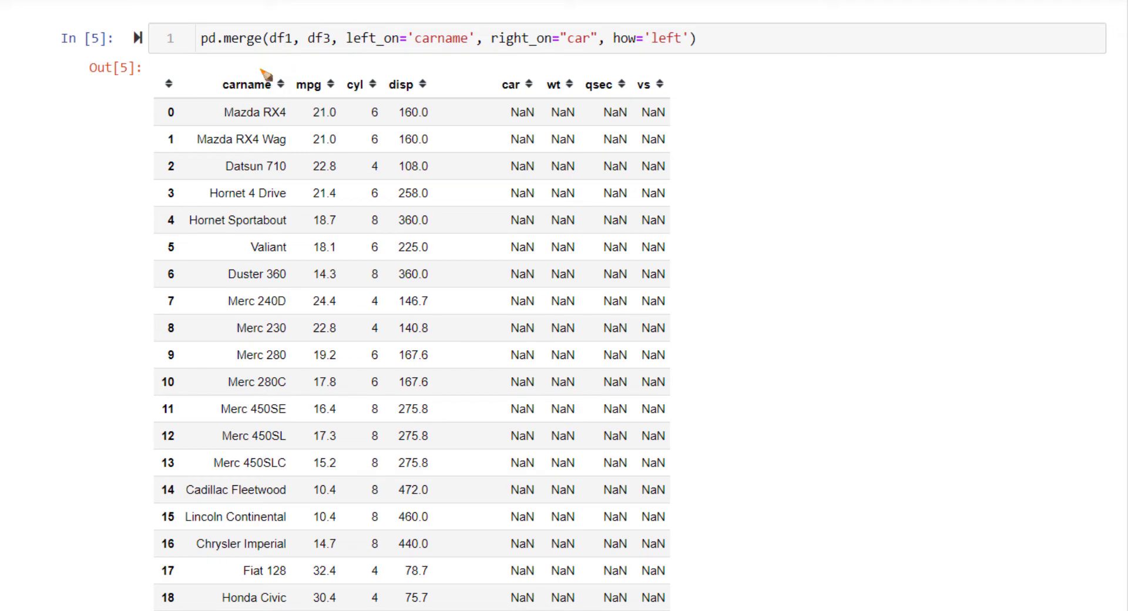
scroll(down, 3)
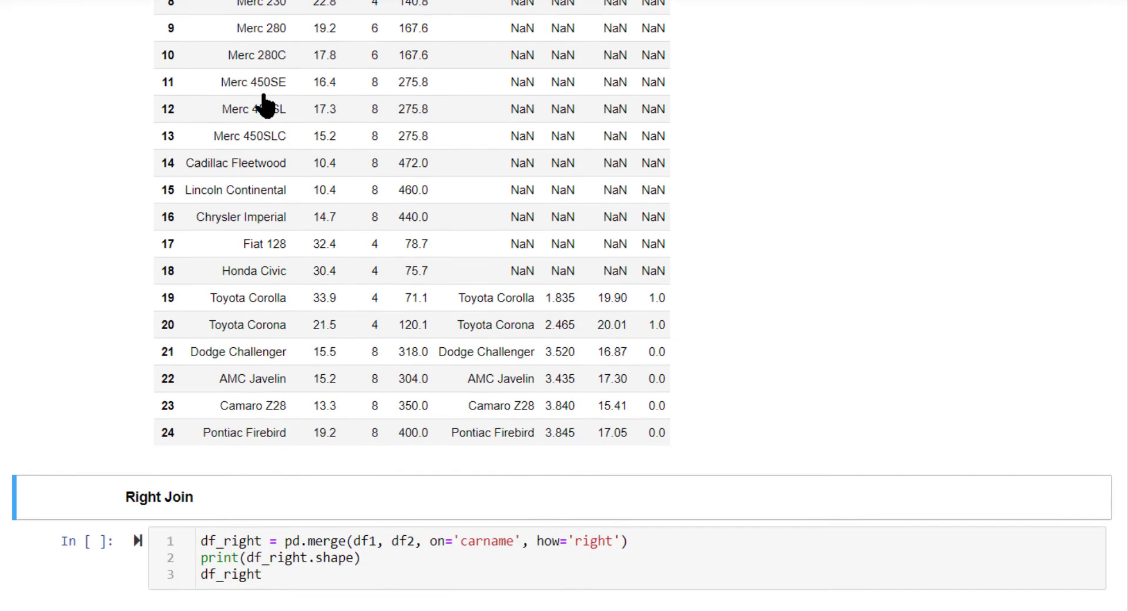
- Run the inner and full outer joins on carname, giving shapes (6, 7) and (32, 7)
scroll(down, 3)
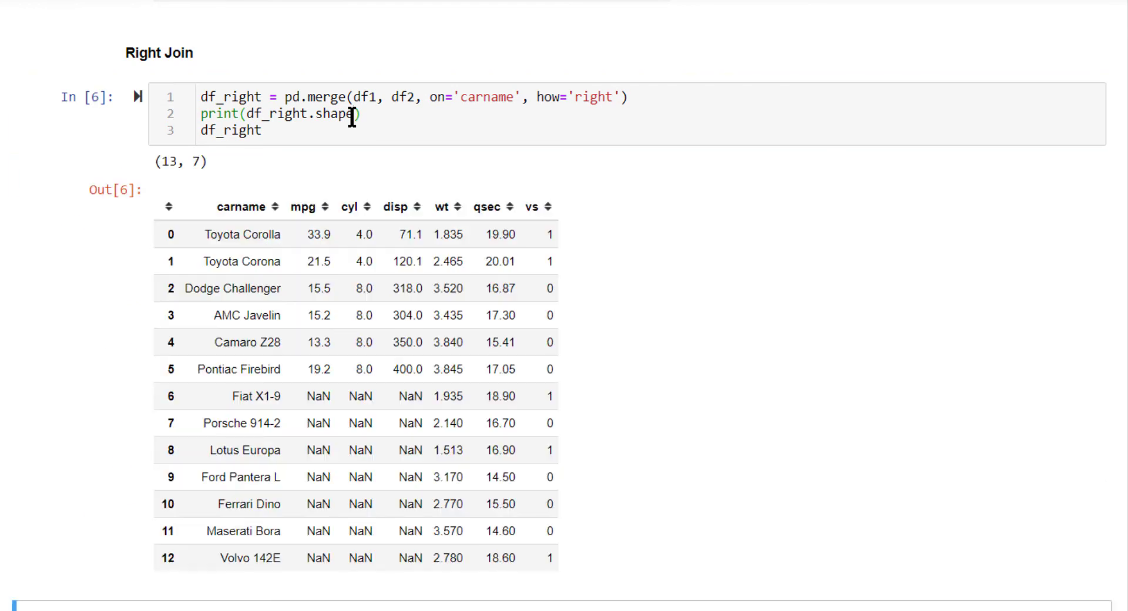
mouse_move(374, 126)
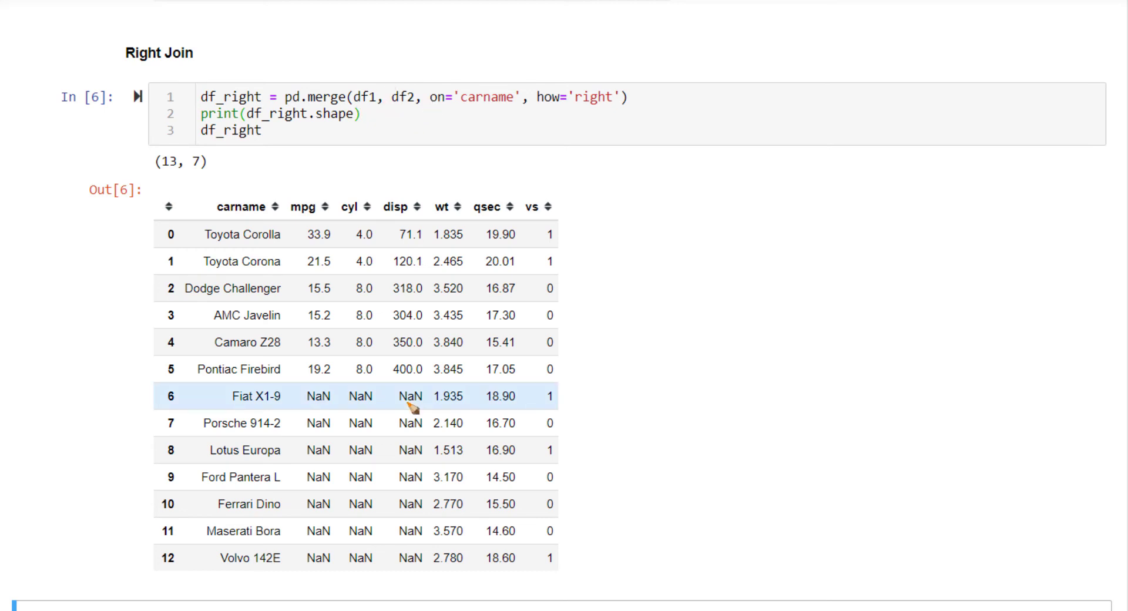
scroll(down, 3)
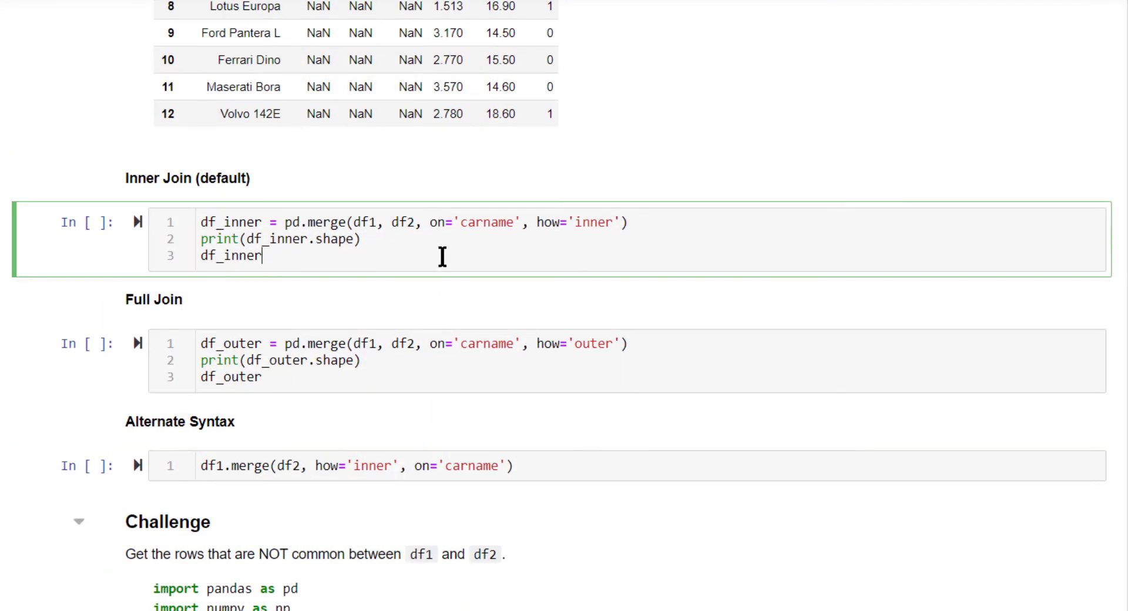
key(shift+enter)
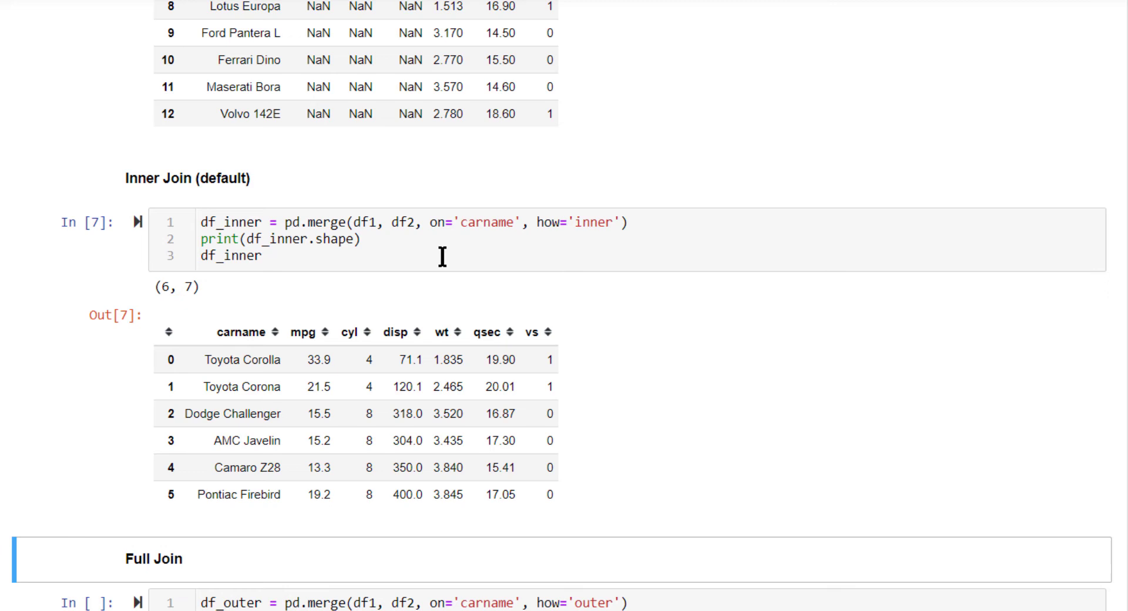
mouse_move(305, 408)
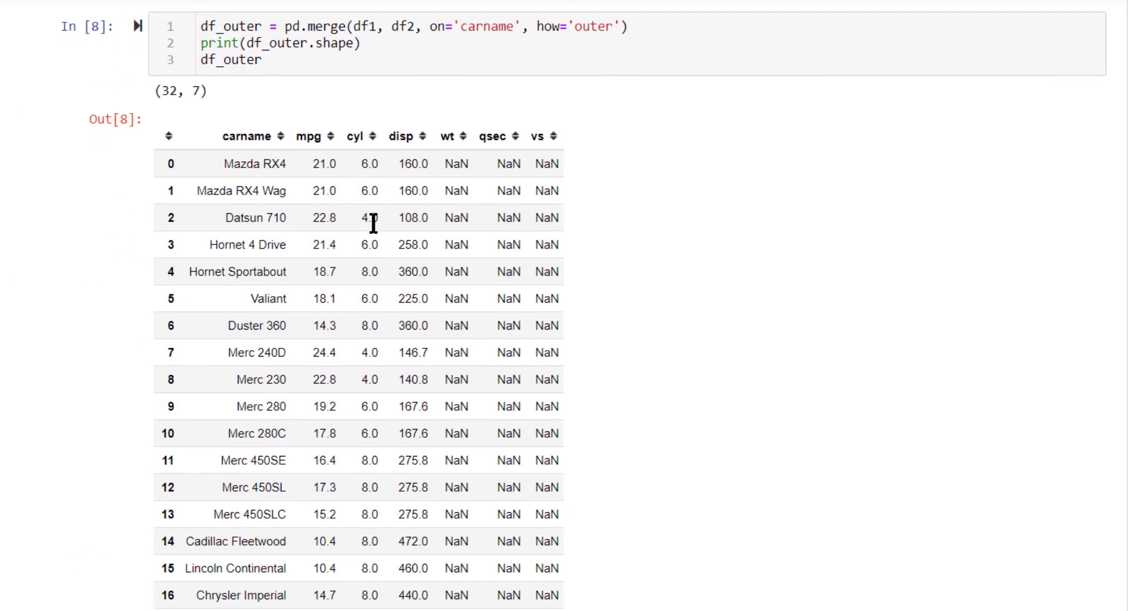
scroll(down, 3)
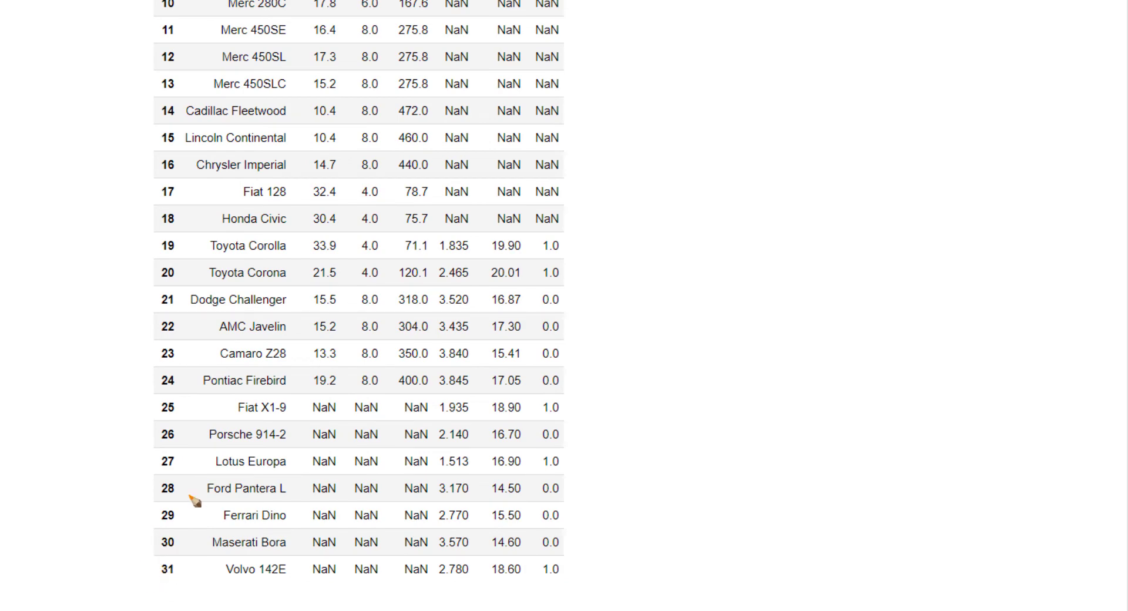
mouse_move(281, 463)
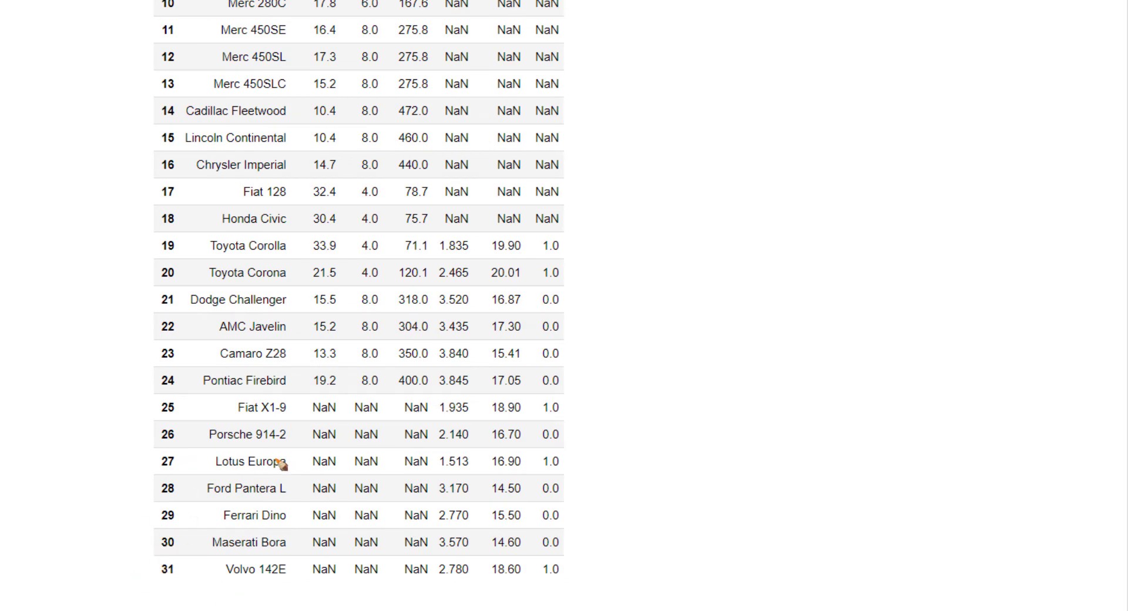
scroll(down, 3)
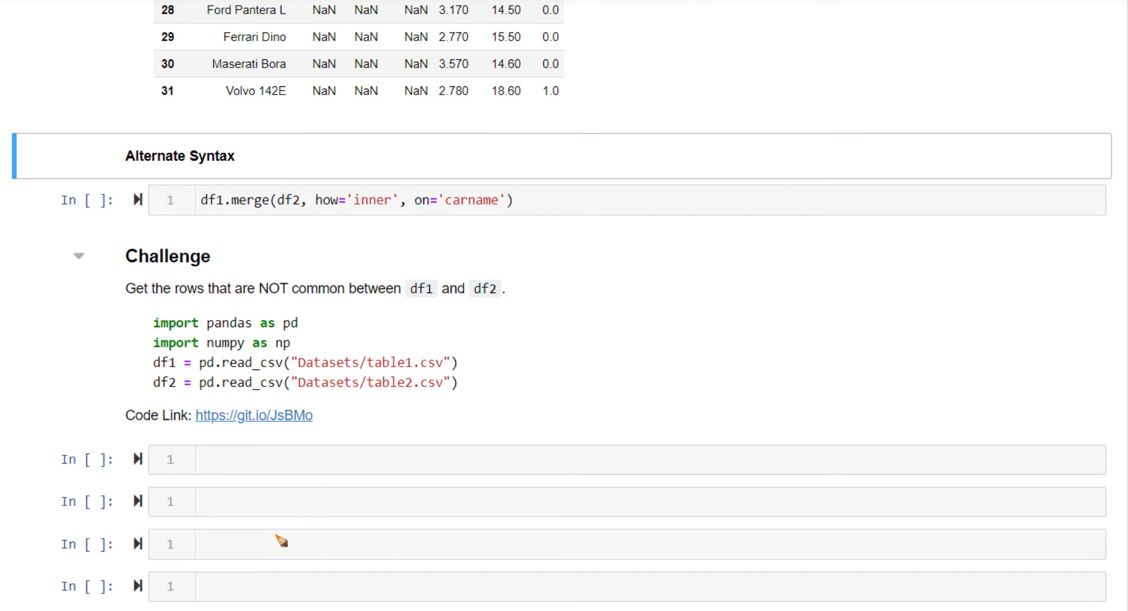
mouse_move(238, 220)
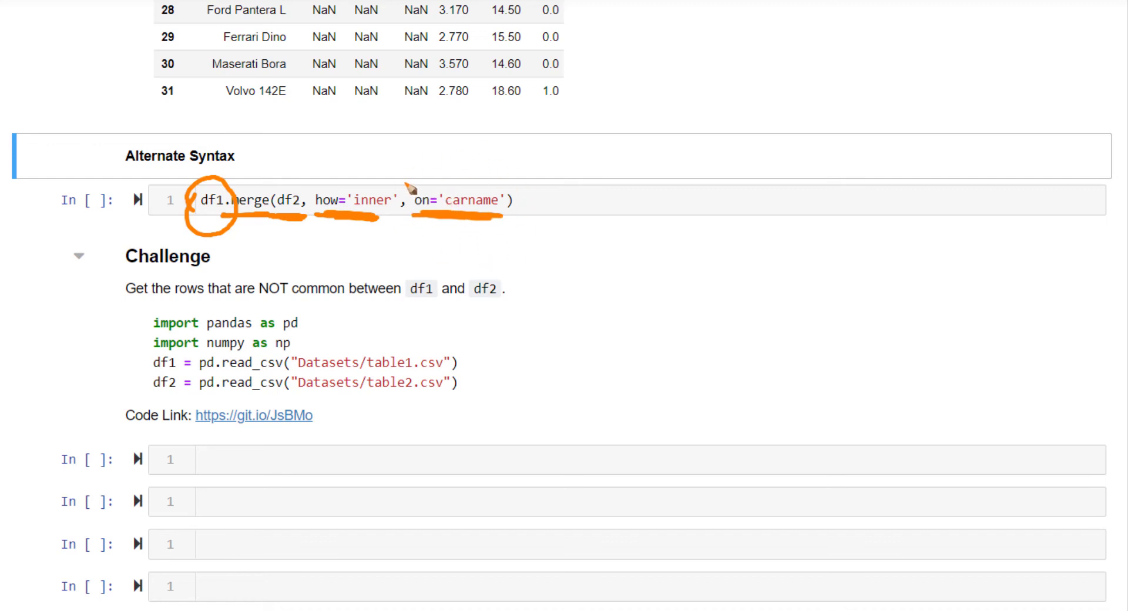
mouse_move(467, 200)
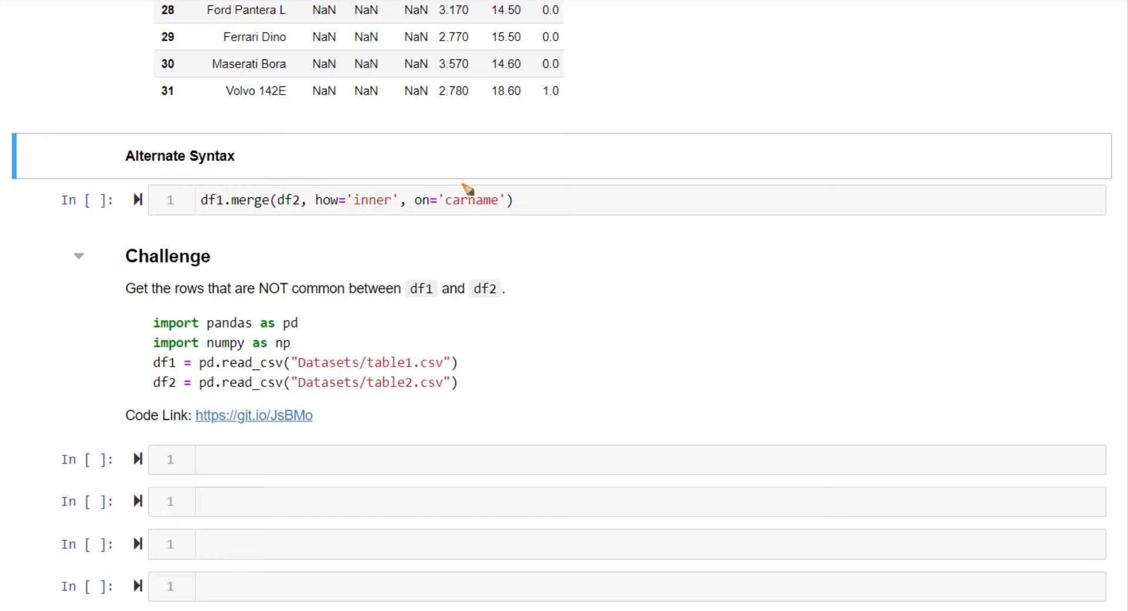
scroll(down, 3)
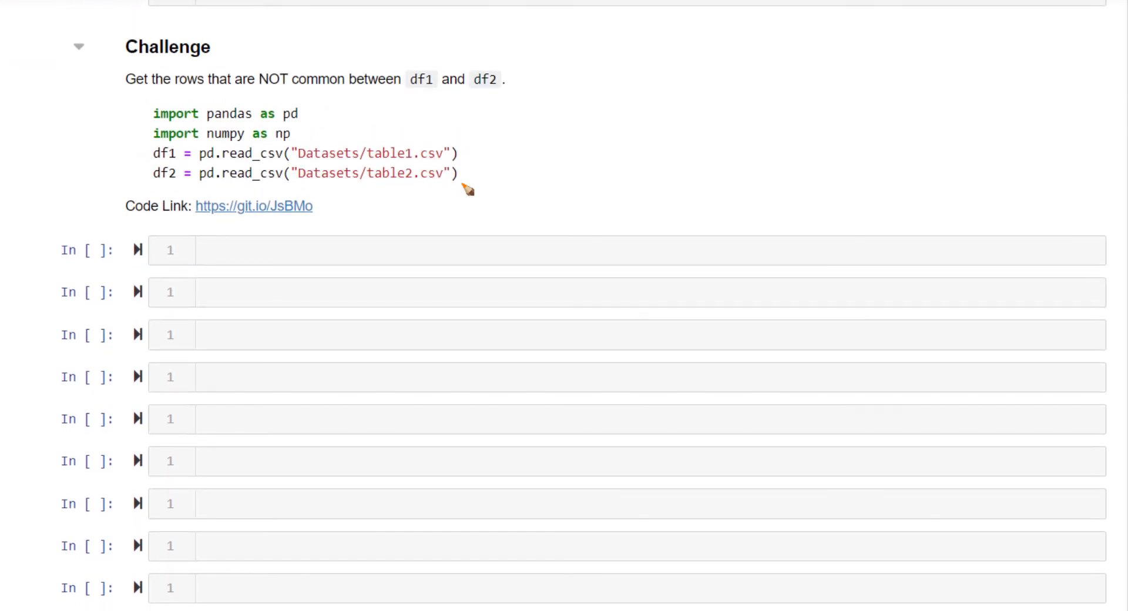
scroll(down, 3)
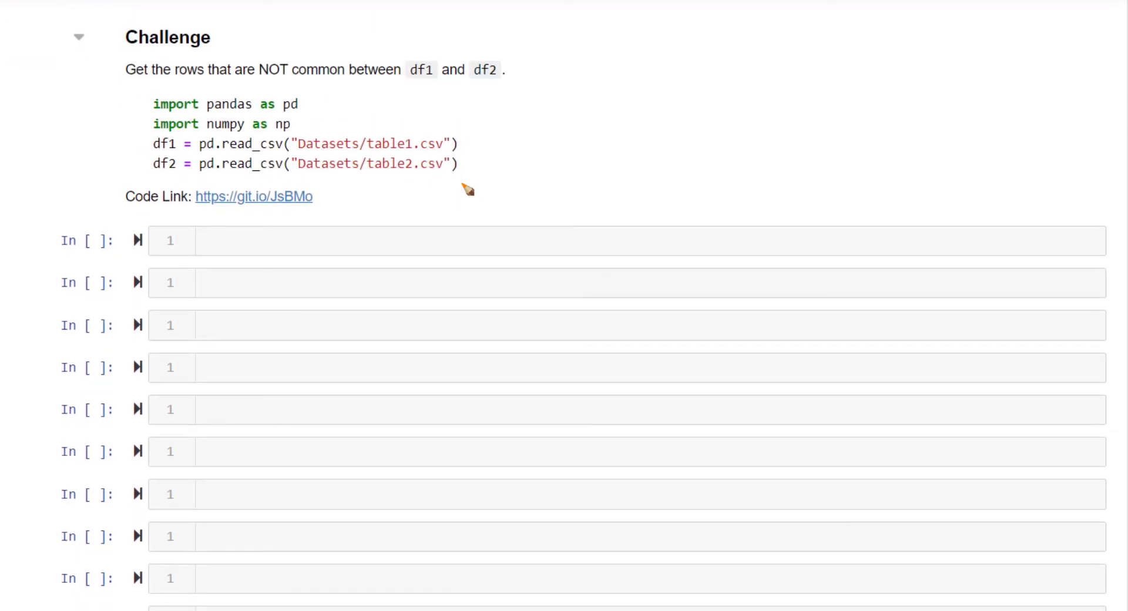
mouse_move(287, 28)
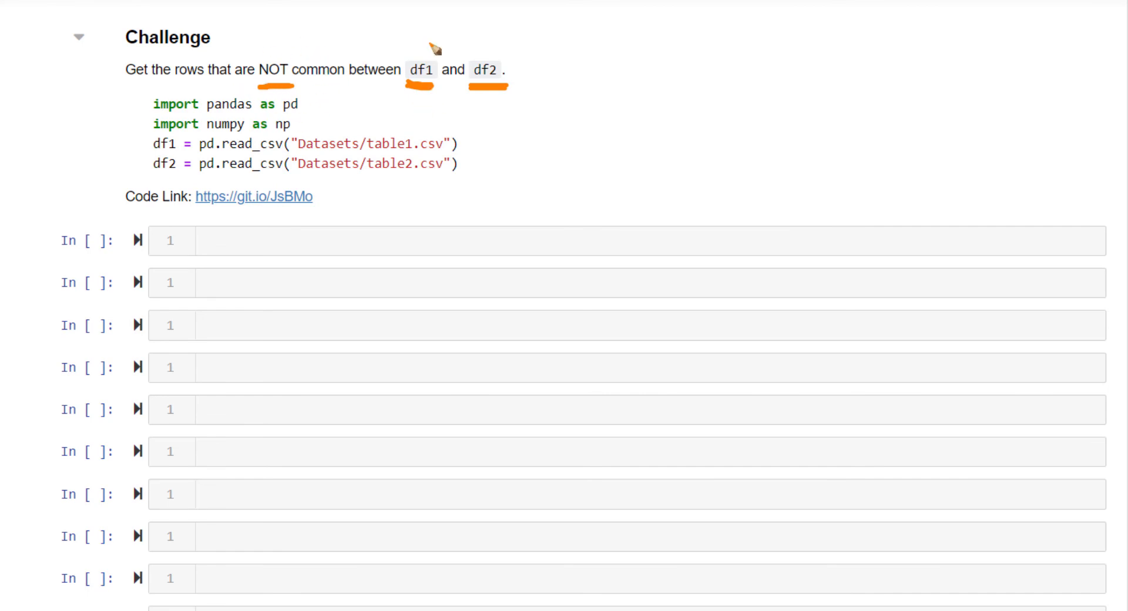
mouse_move(537, 79)
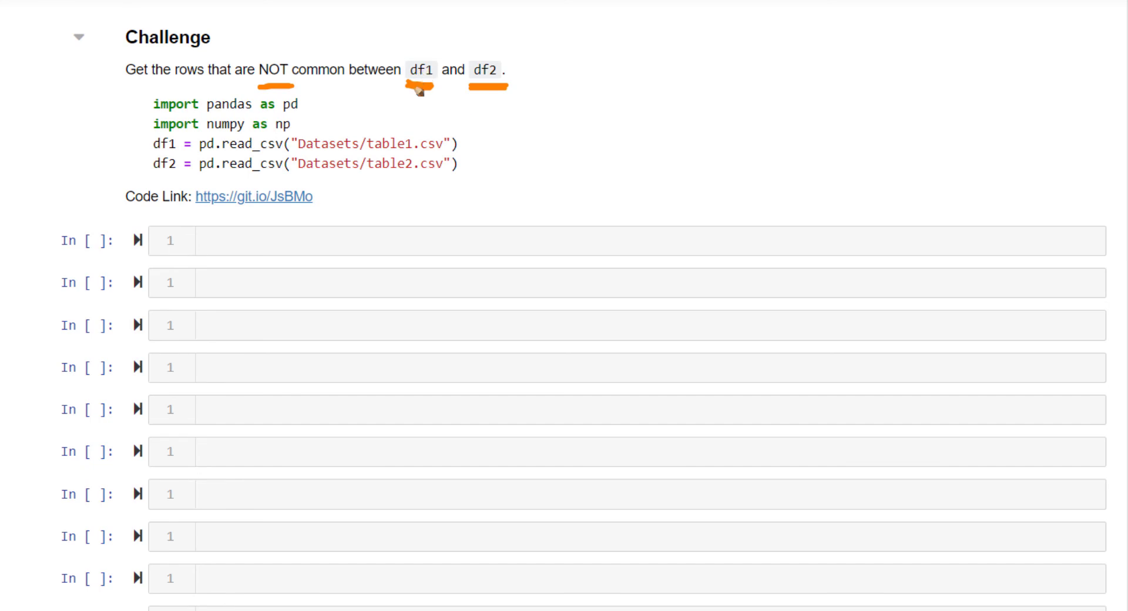
mouse_move(285, 94)
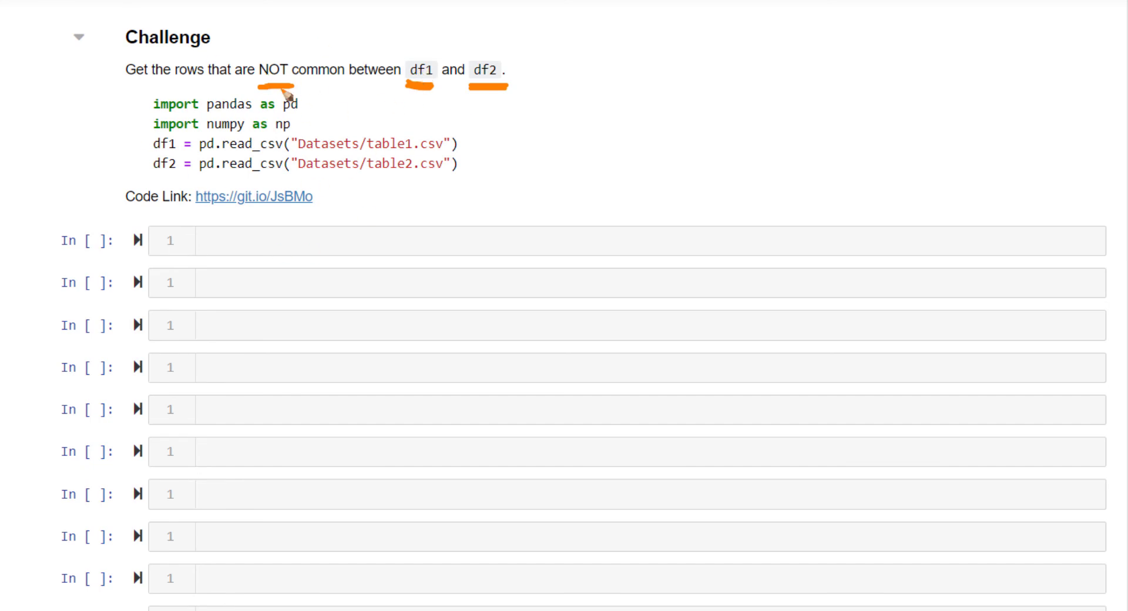
mouse_move(444, 64)
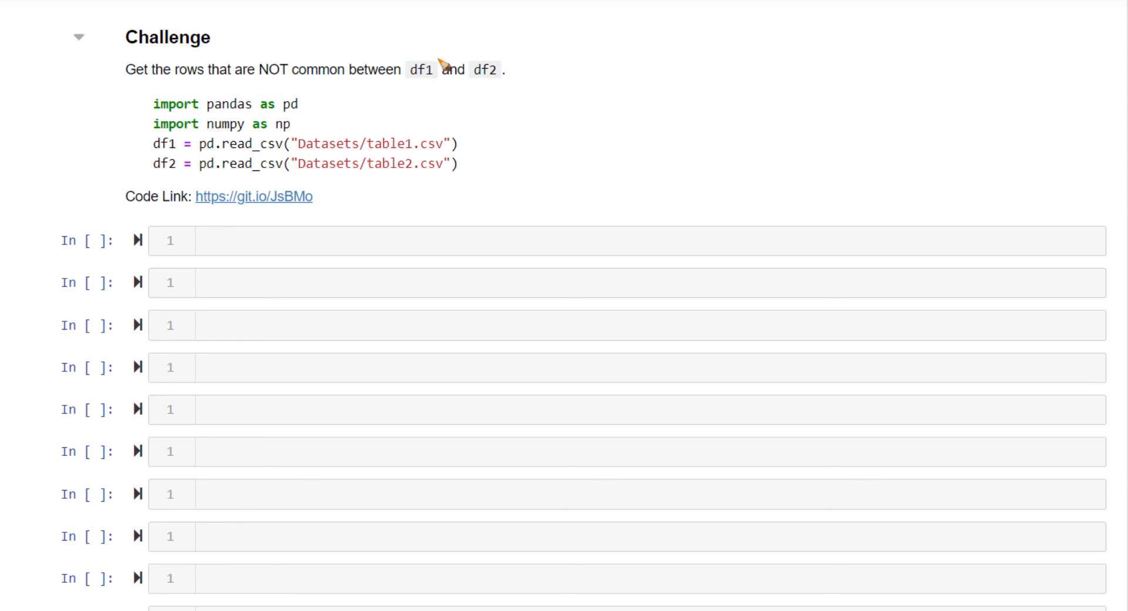
- Run the inner/outer merges and the df_outer.loc[~isin] filter listing only non-common cars
scroll(down, 3)
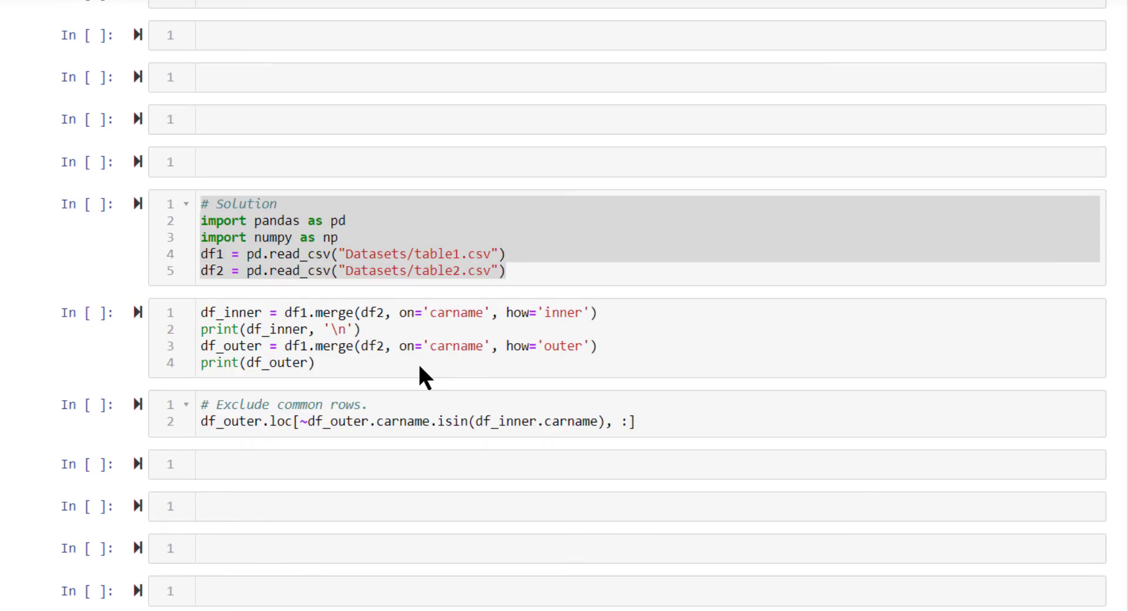
click(508, 254)
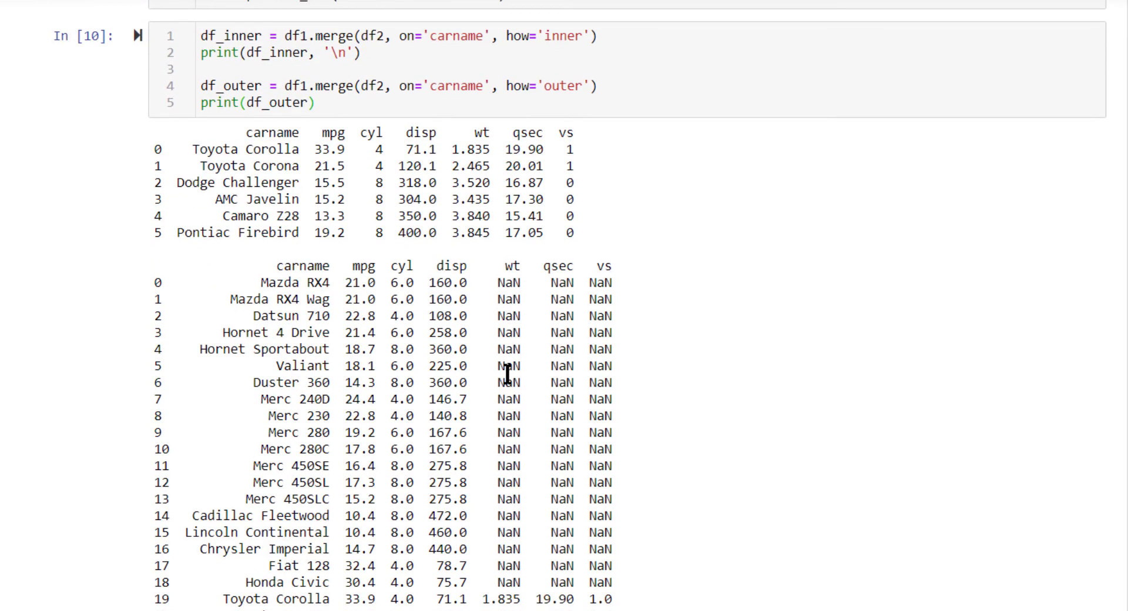
scroll(down, 3)
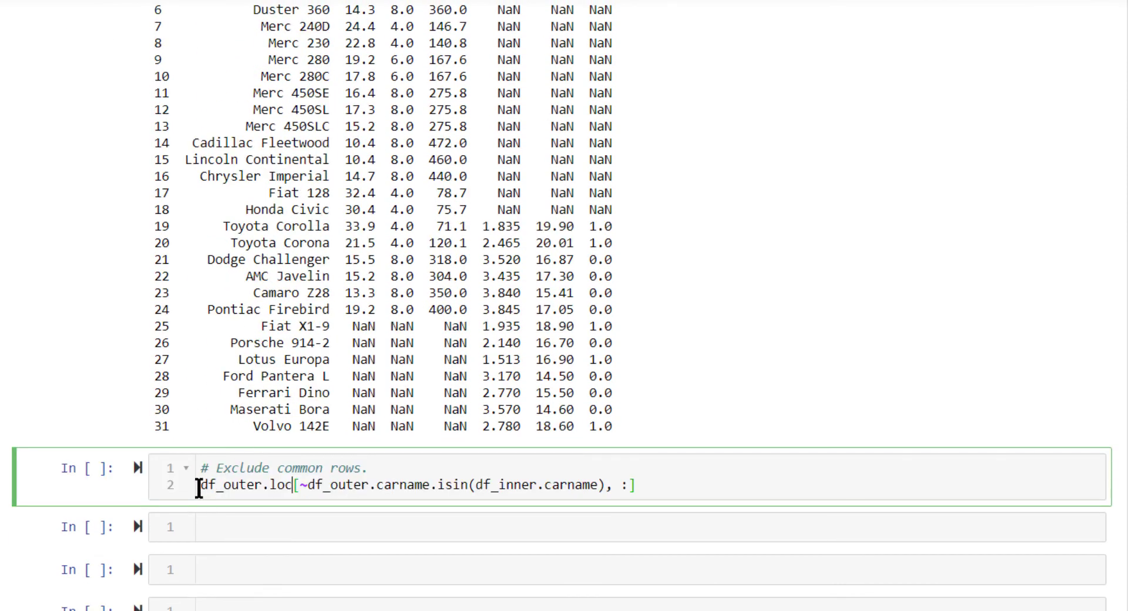
double_click(226, 484)
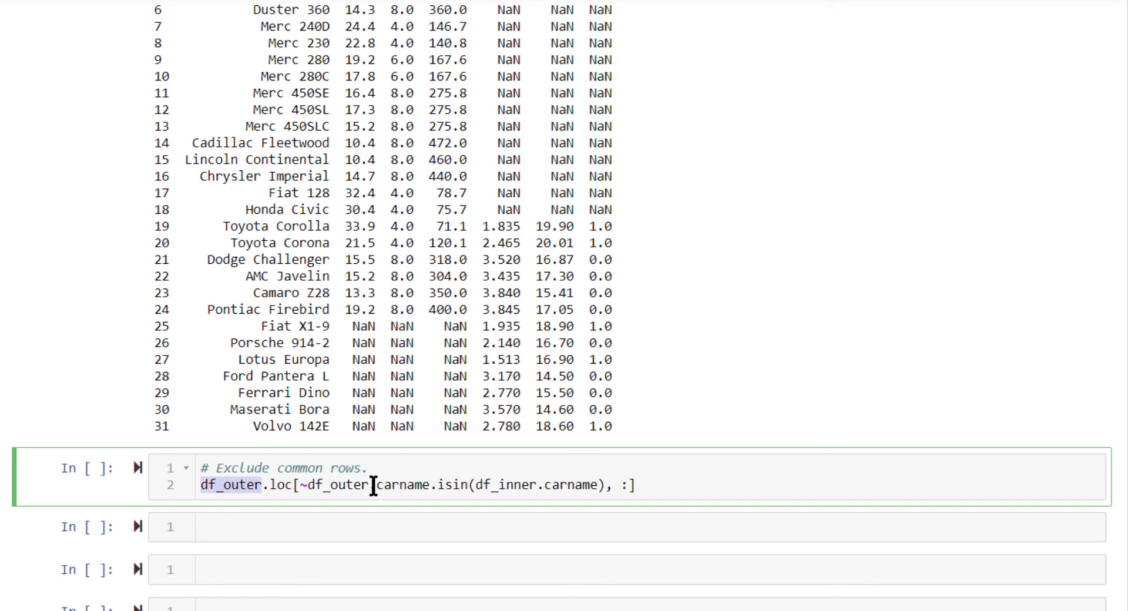
mouse_move(509, 484)
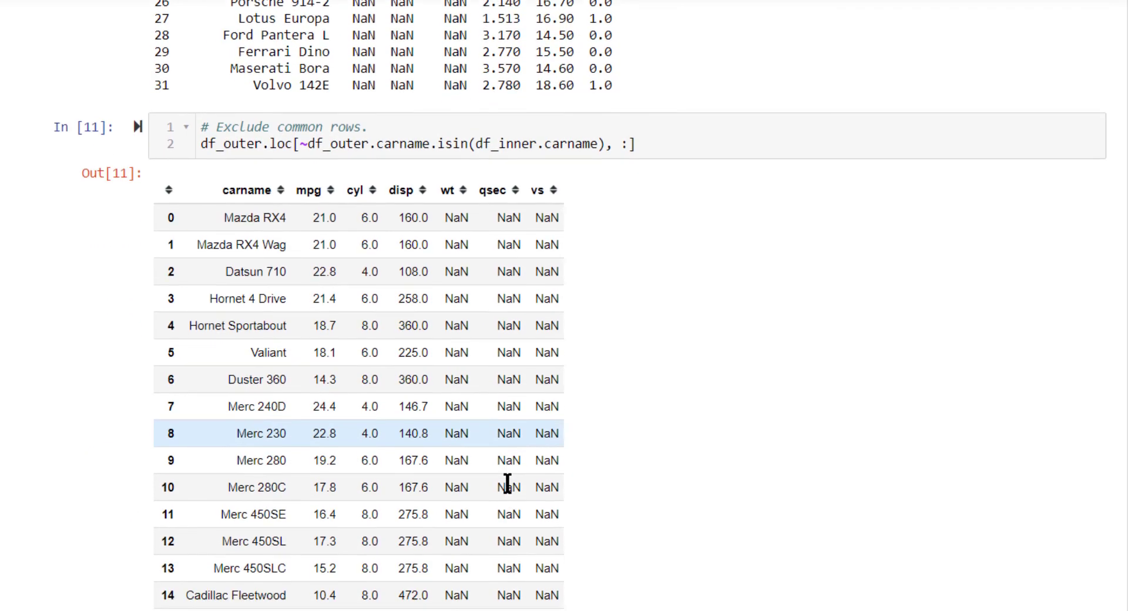
scroll(down, 3)
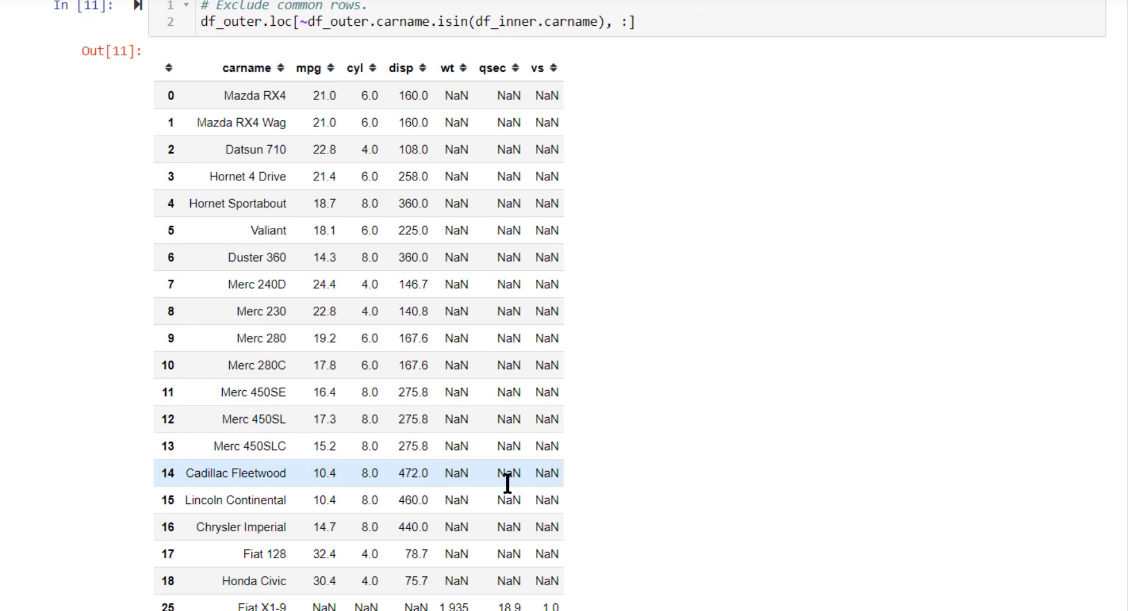